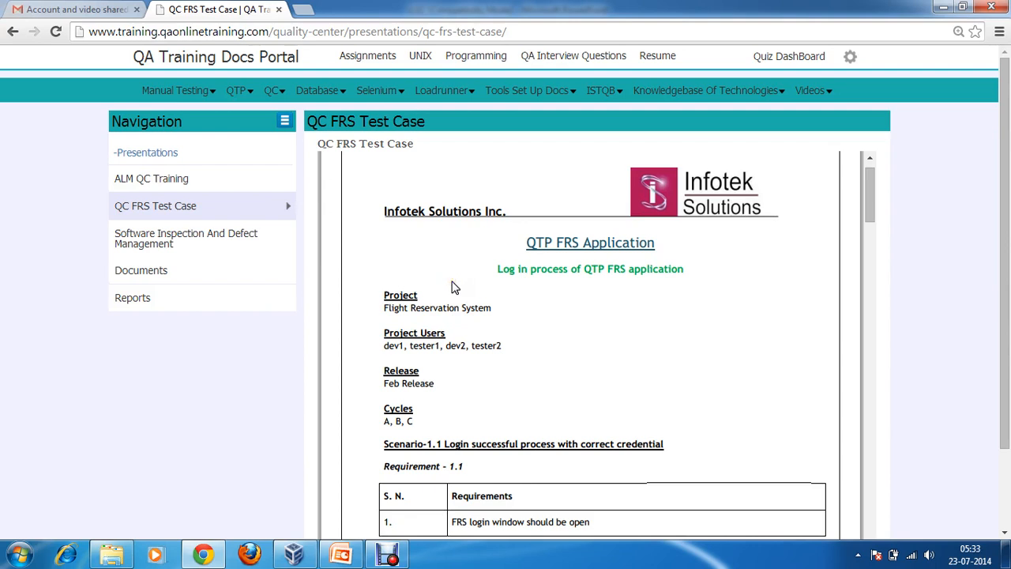
pyautogui.moveTo(975, 195)
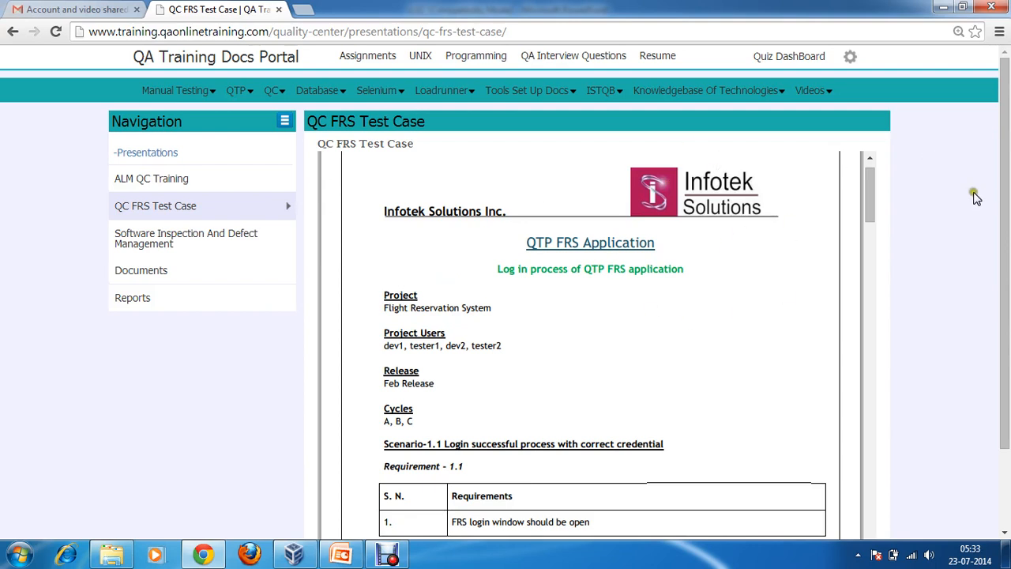
# Scroll through the QC FRS Test Case page before switching to the QA Testing Tools VM.
pyautogui.scroll(-3)
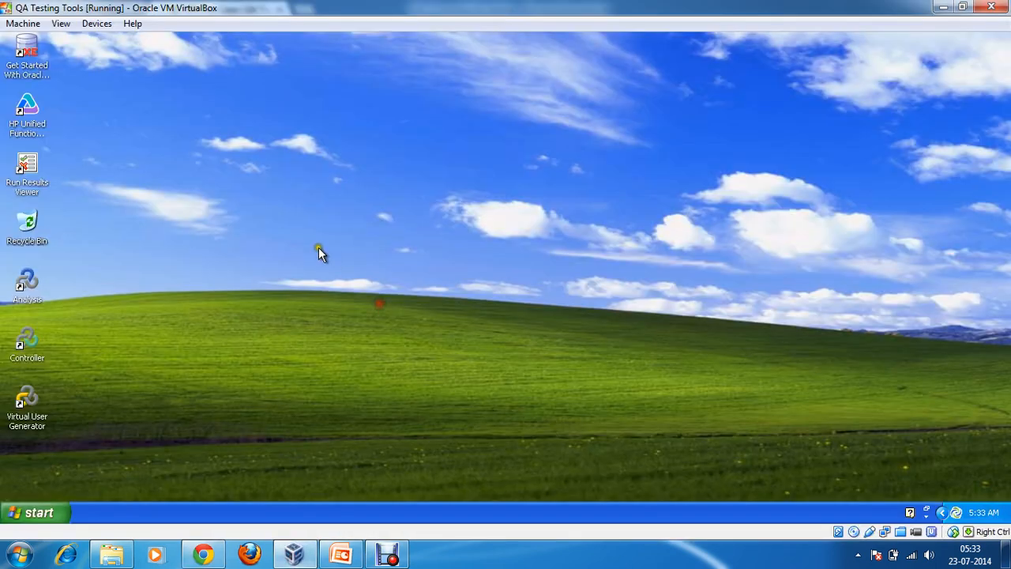
# Bring up the ALM tray options to start Application Lifecycle Management.
pyautogui.rightClick(320, 251)
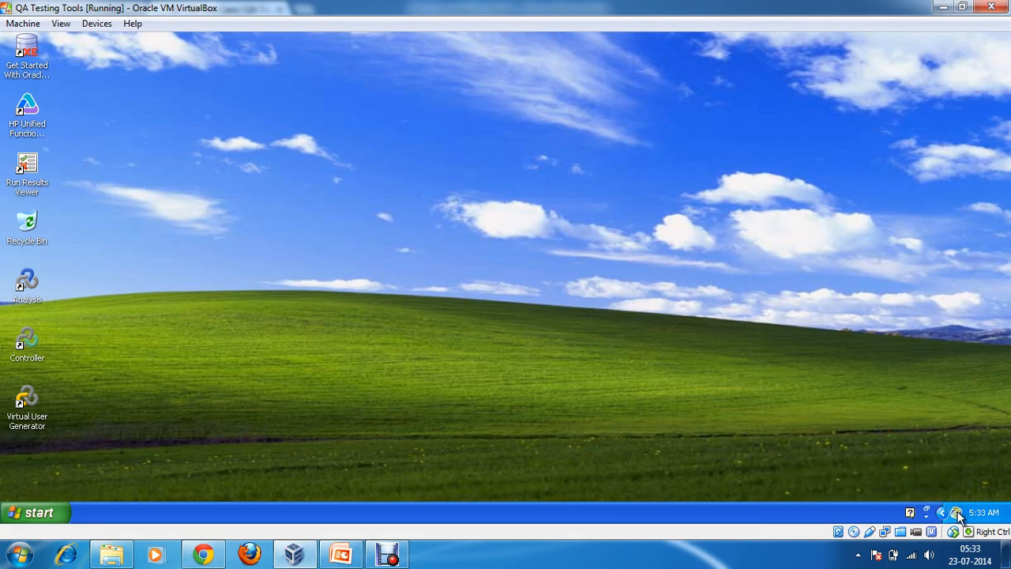
pyautogui.click(956, 517)
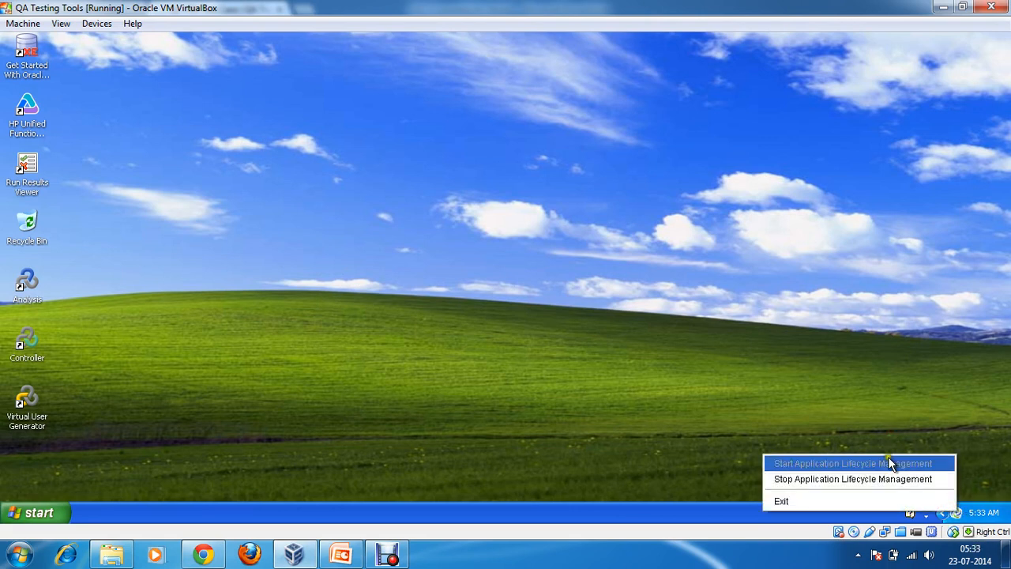
pyautogui.moveTo(830, 465)
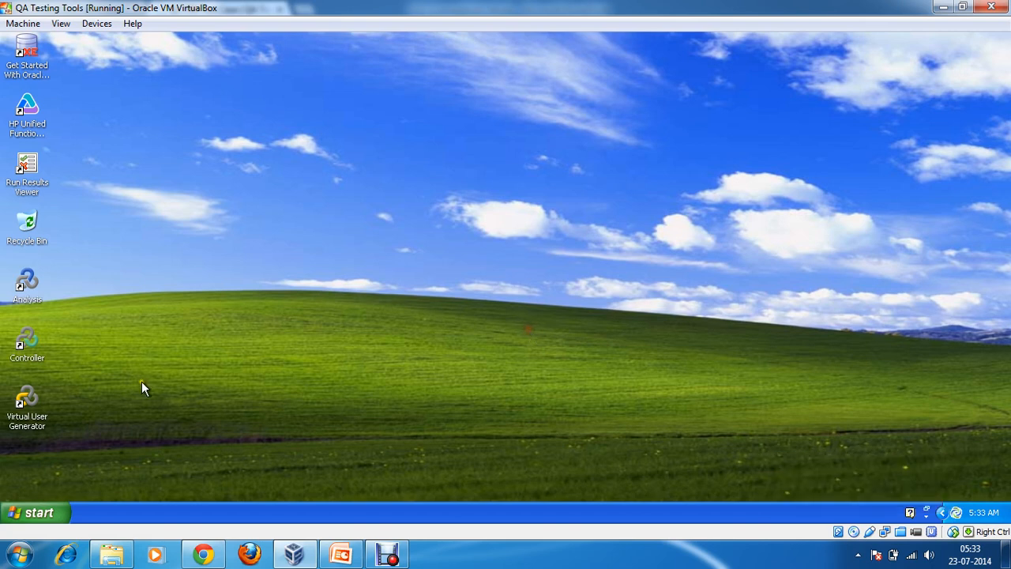
pyautogui.click(36, 511)
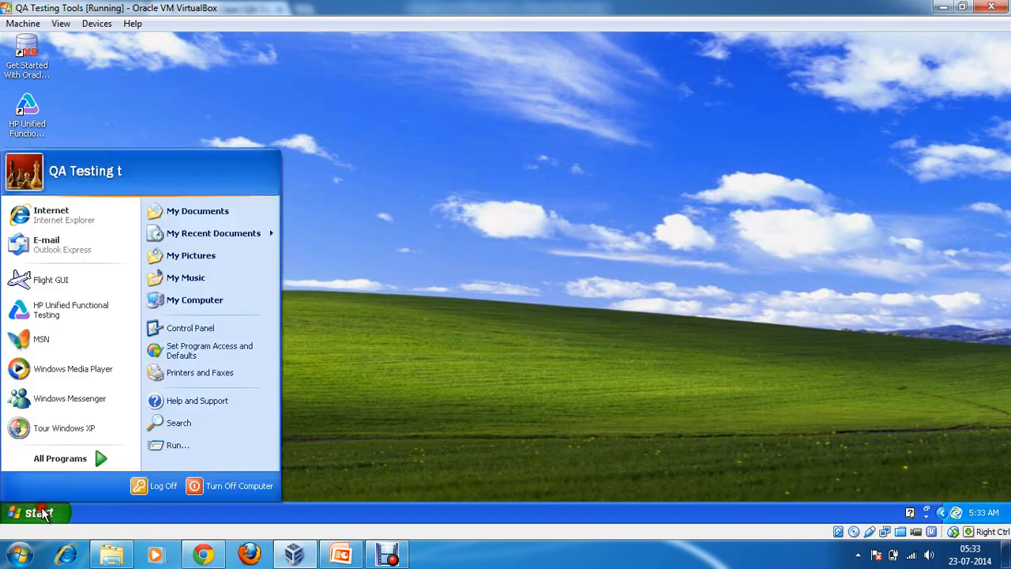
pyautogui.moveTo(71, 215)
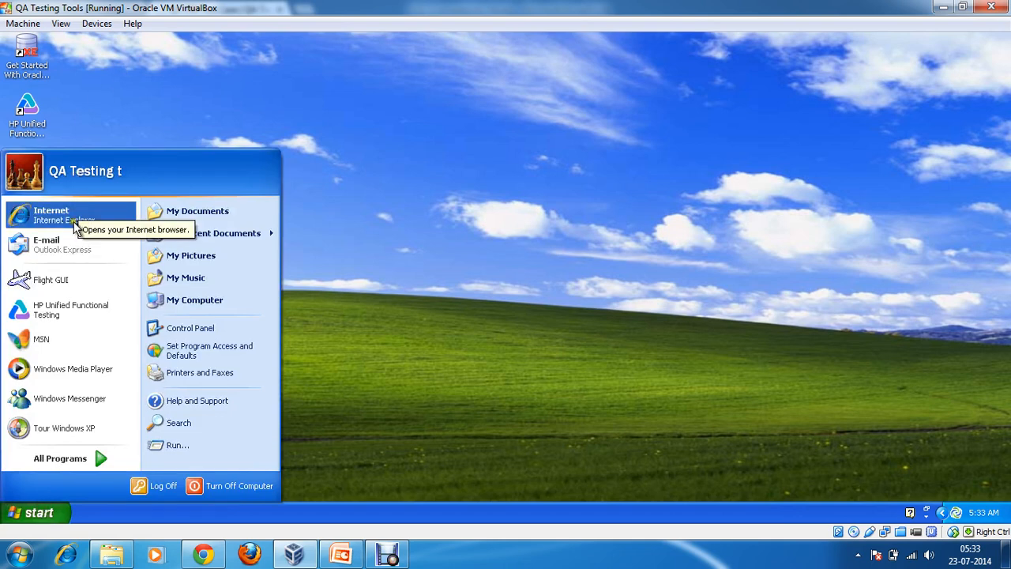
pyautogui.click(52, 210)
pyautogui.write('http:')
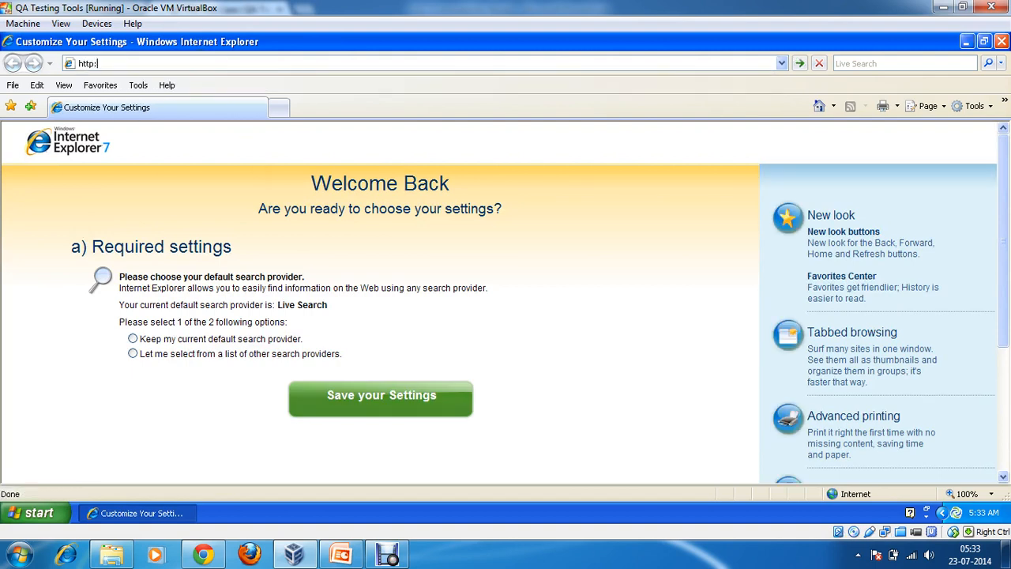
pyautogui.write('//')
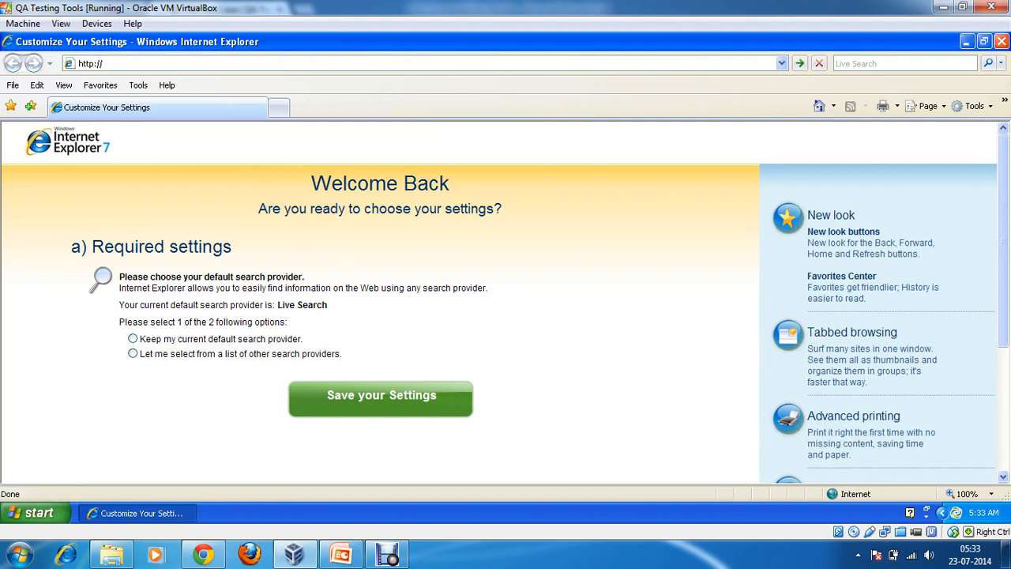
pyautogui.write('localhost:6060/qcbin/')
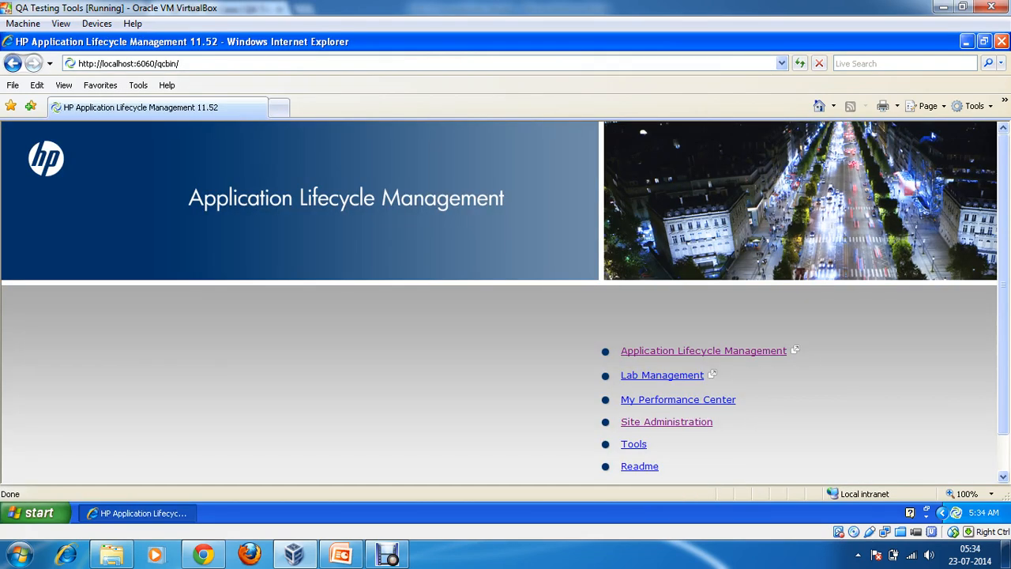
pyautogui.moveTo(319, 239)
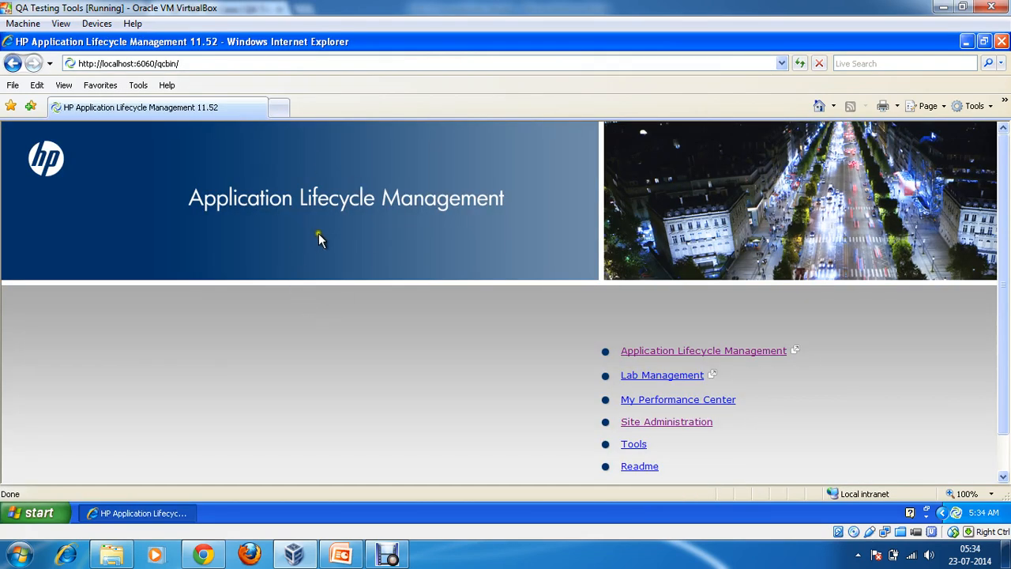
pyautogui.moveTo(397, 336)
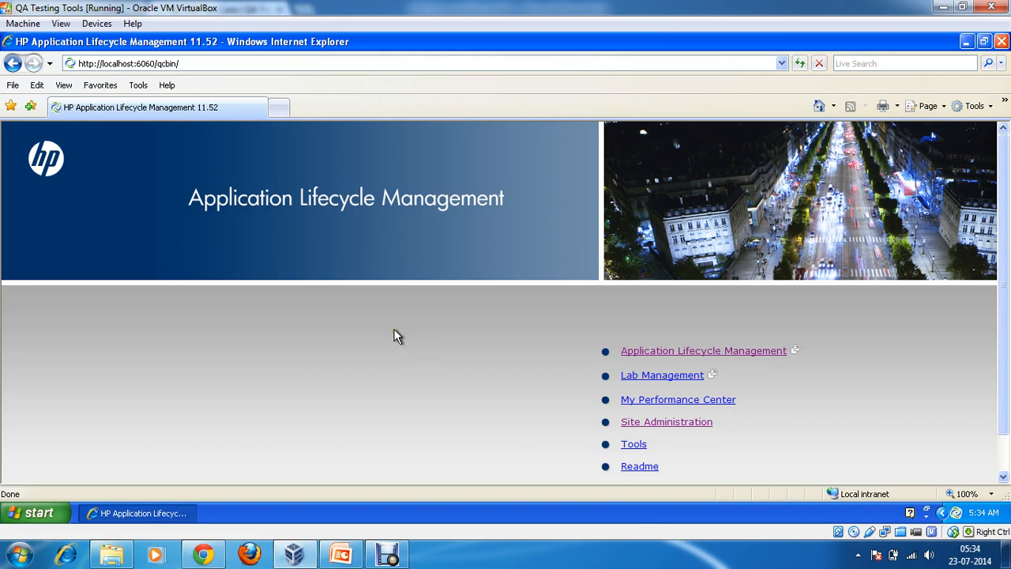
pyautogui.moveTo(632, 350)
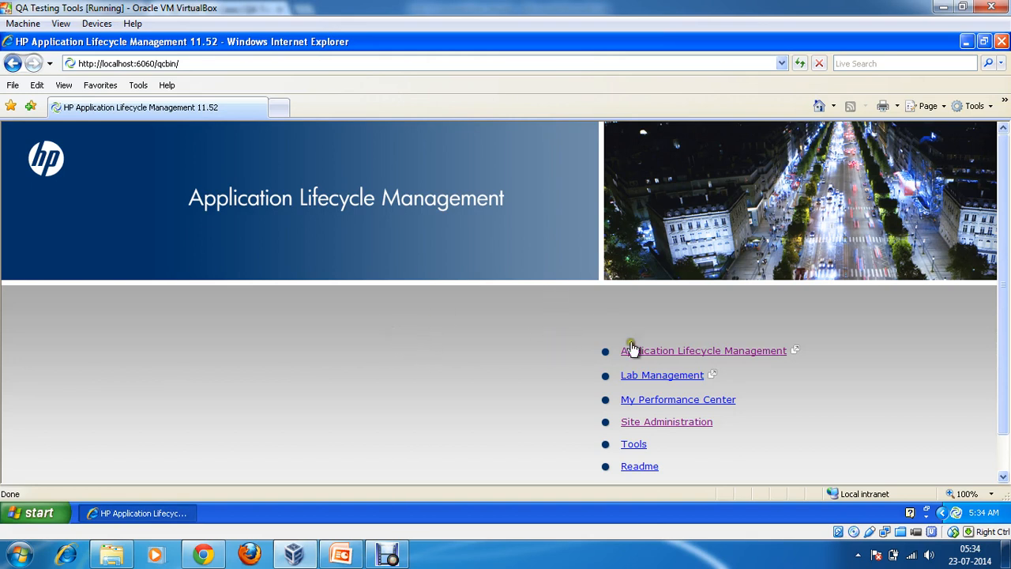
pyautogui.moveTo(656, 440)
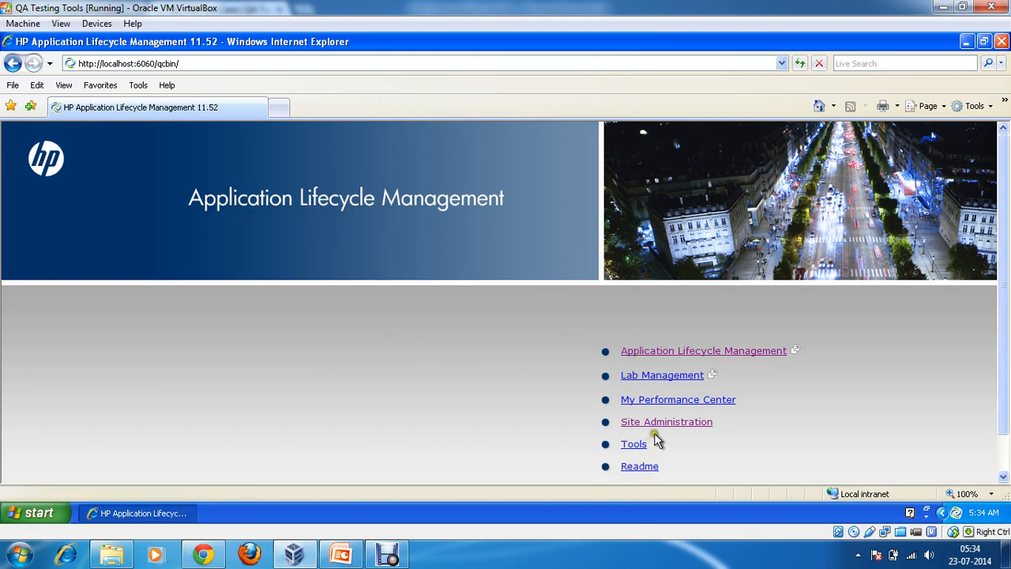
pyautogui.moveTo(658, 443)
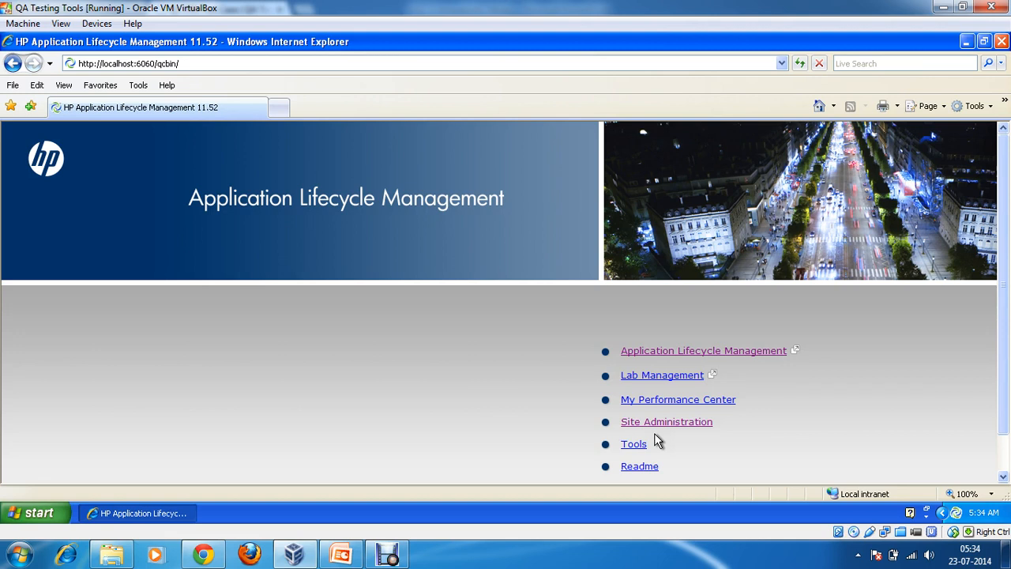
pyautogui.moveTo(774, 462)
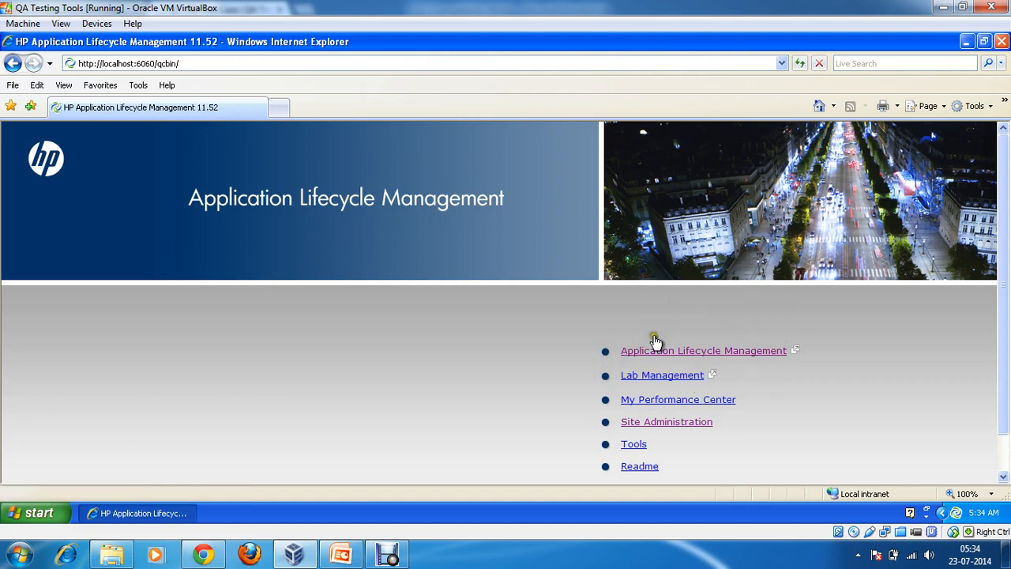
pyautogui.moveTo(679, 365)
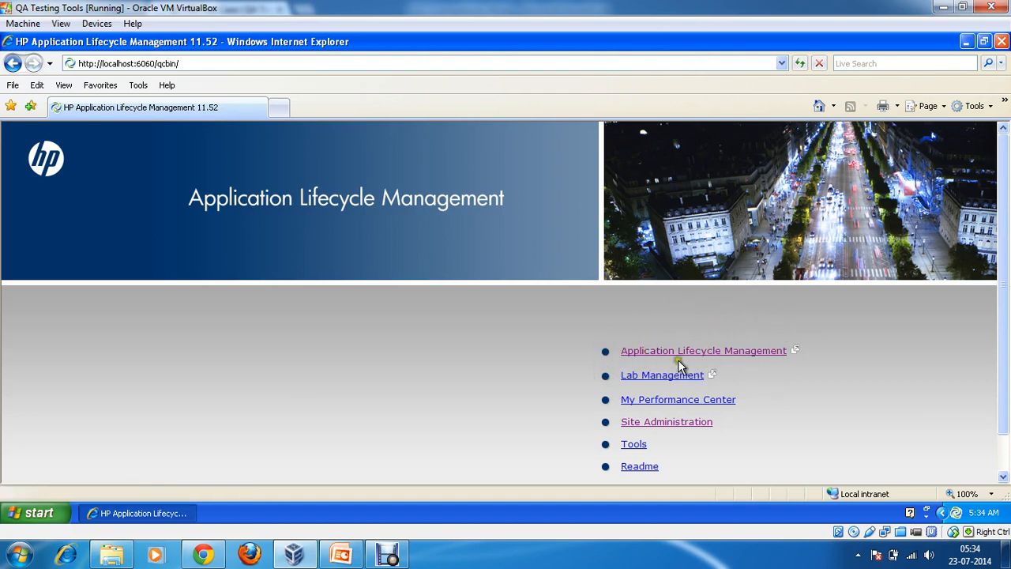
pyautogui.moveTo(667, 354)
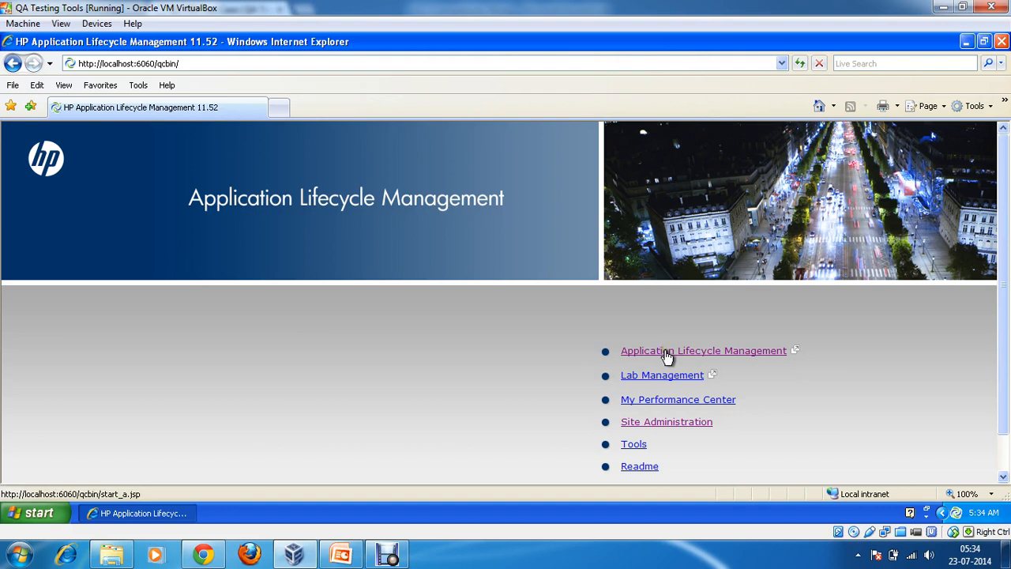
pyautogui.moveTo(660, 374)
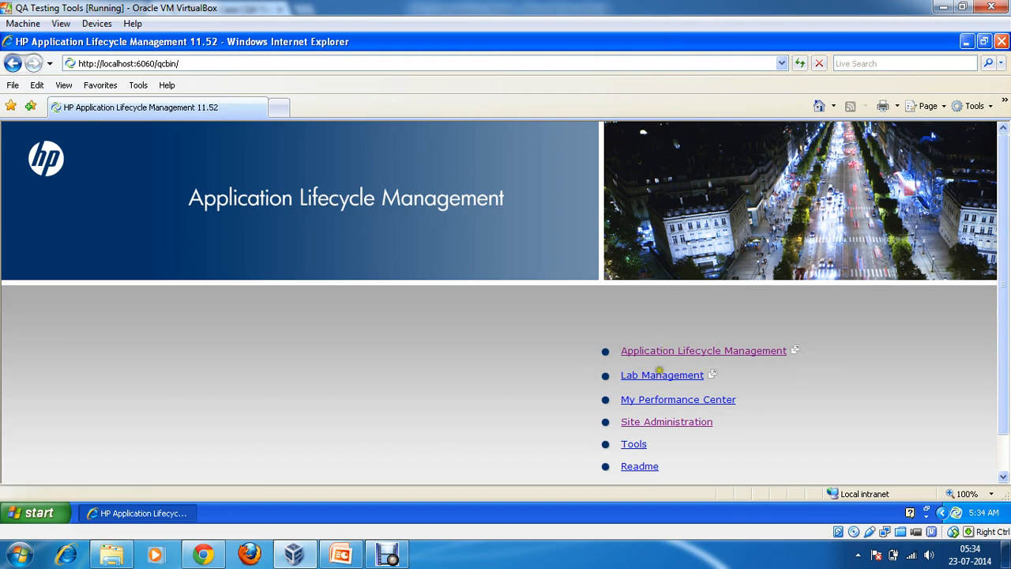
# Open Site Administration and log in with the admin user name and password.
pyautogui.click(666, 421)
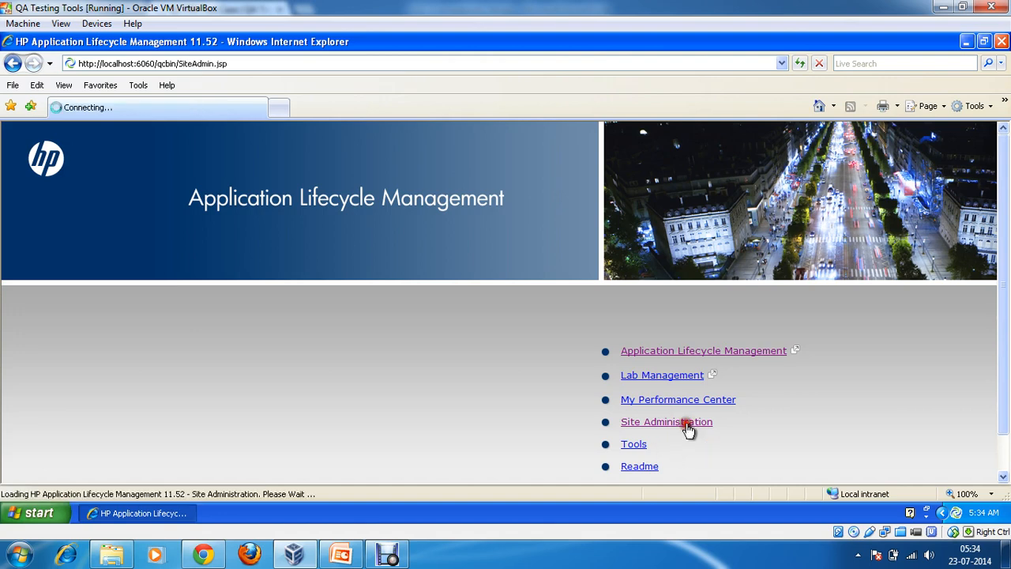
pyautogui.click(666, 420)
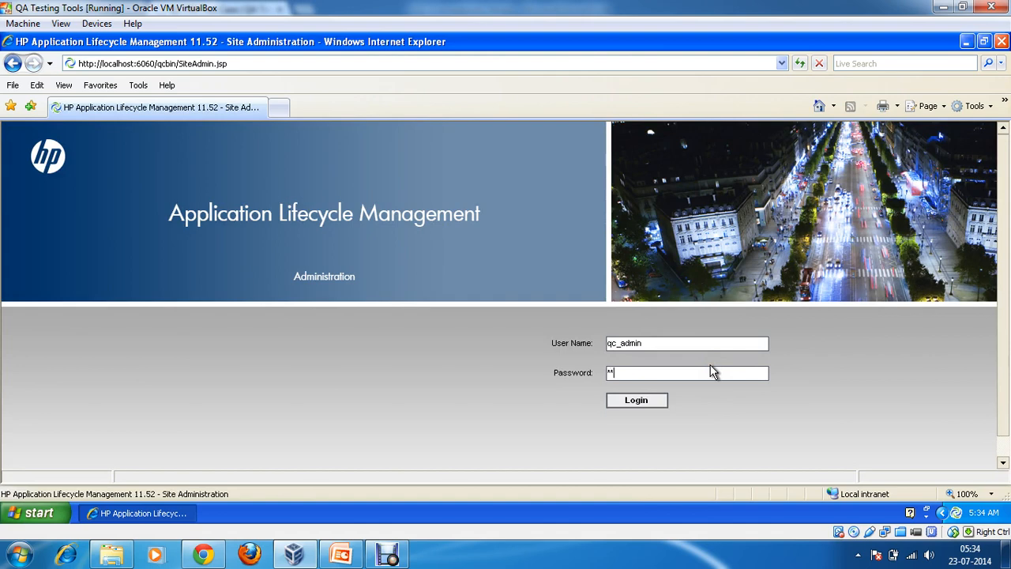
pyautogui.write('*')
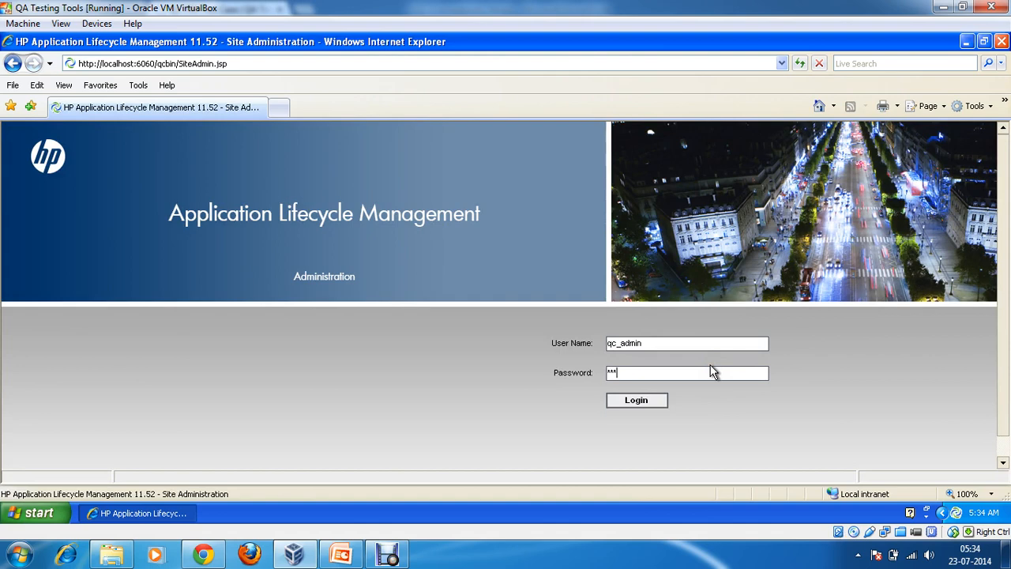
pyautogui.write('**')
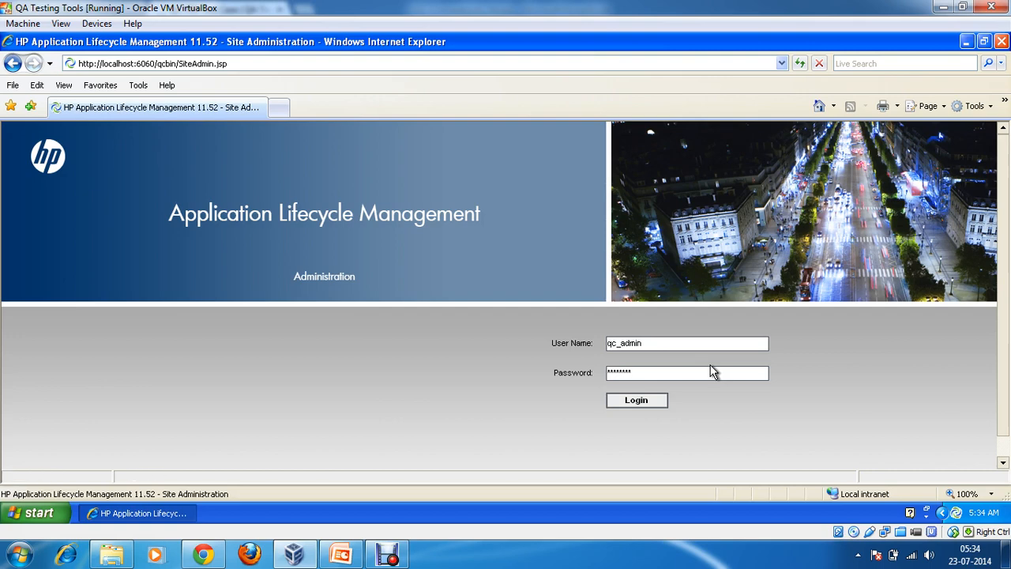
pyautogui.click(636, 400)
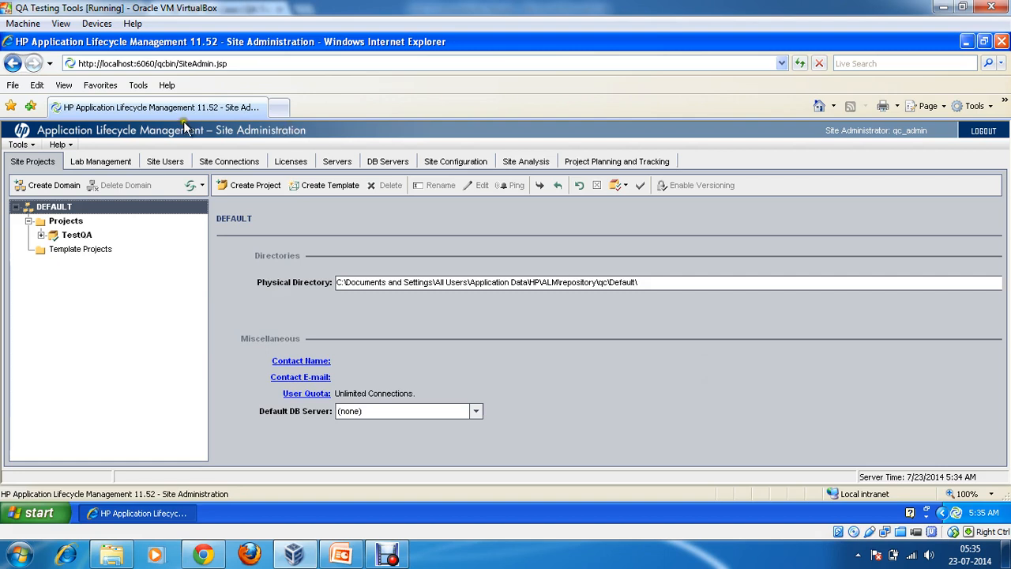
pyautogui.moveTo(142, 138)
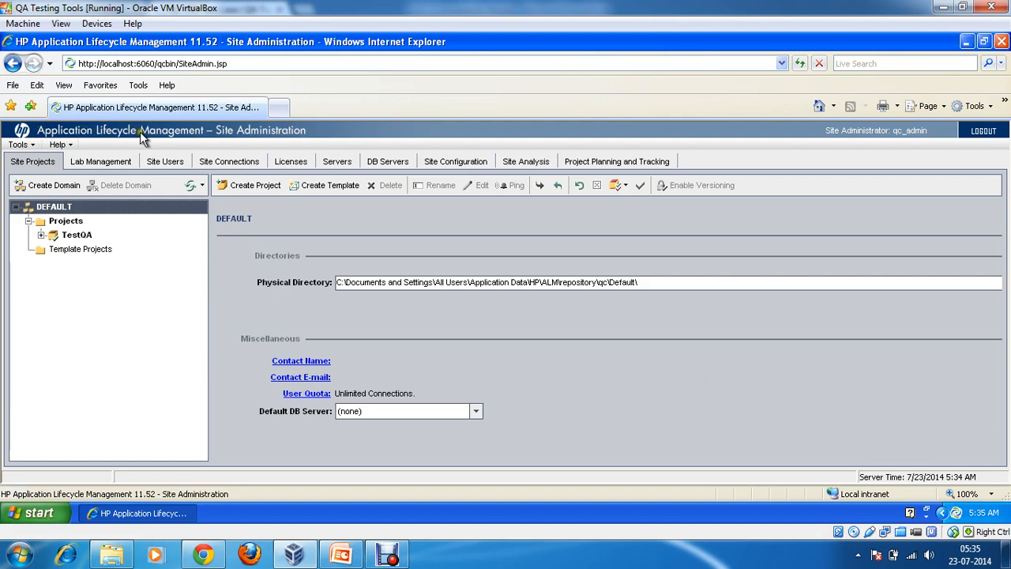
pyautogui.moveTo(247, 136)
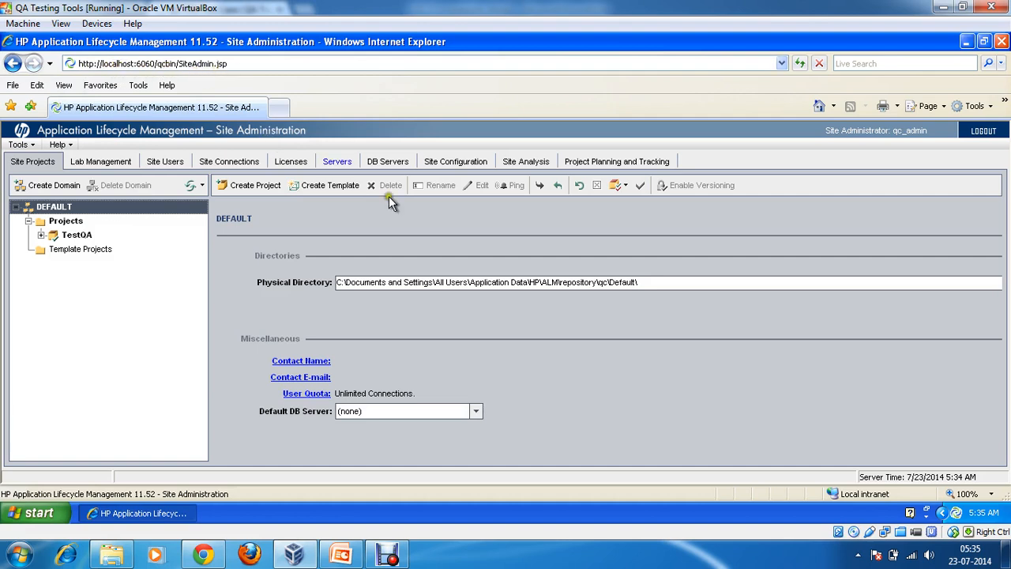
pyautogui.moveTo(884, 195)
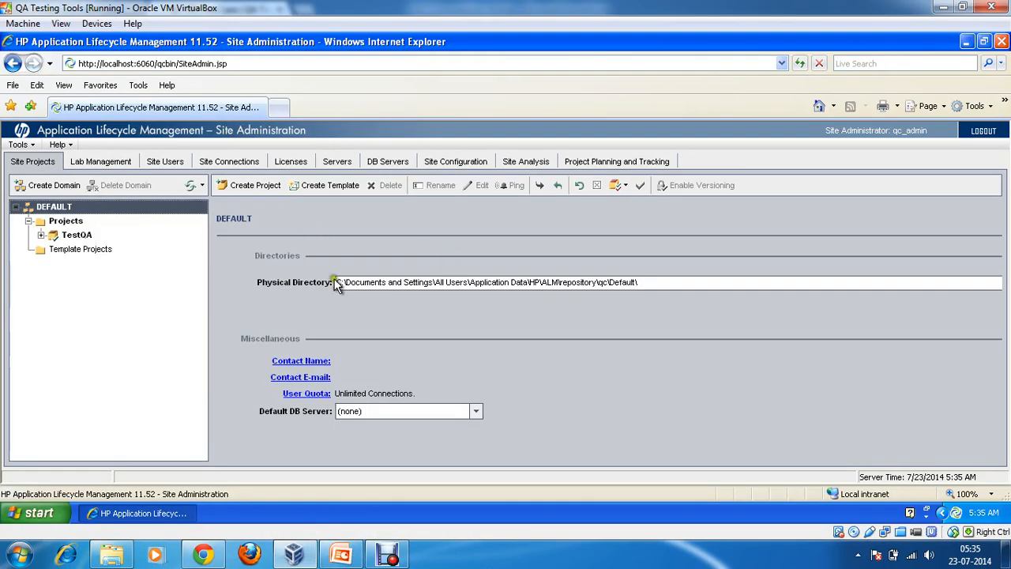
pyautogui.moveTo(48, 244)
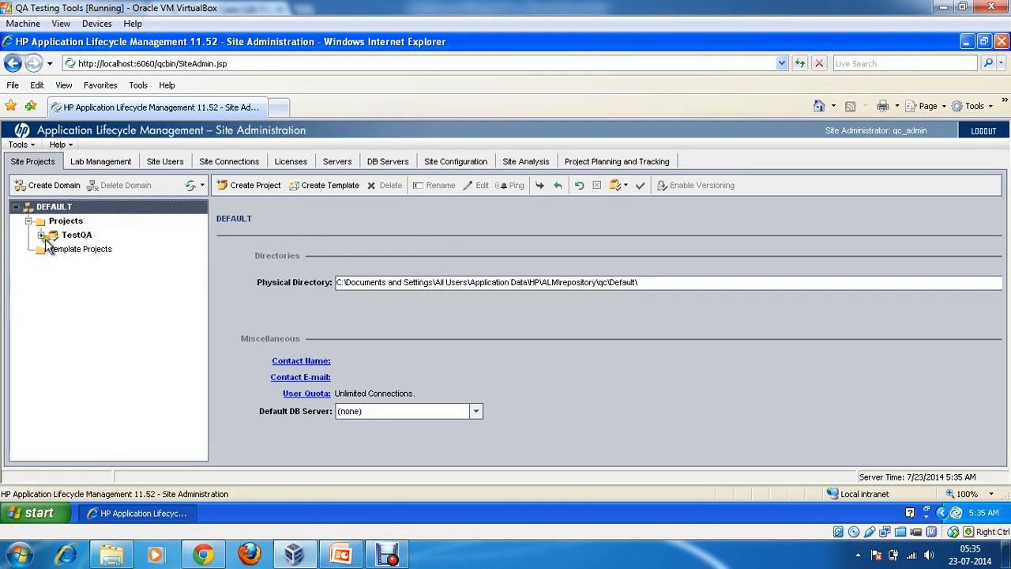
# Collapse Projects, select TestQA, then show the DEFAULT \ Projects folder's physical directory details.
pyautogui.click(28, 221)
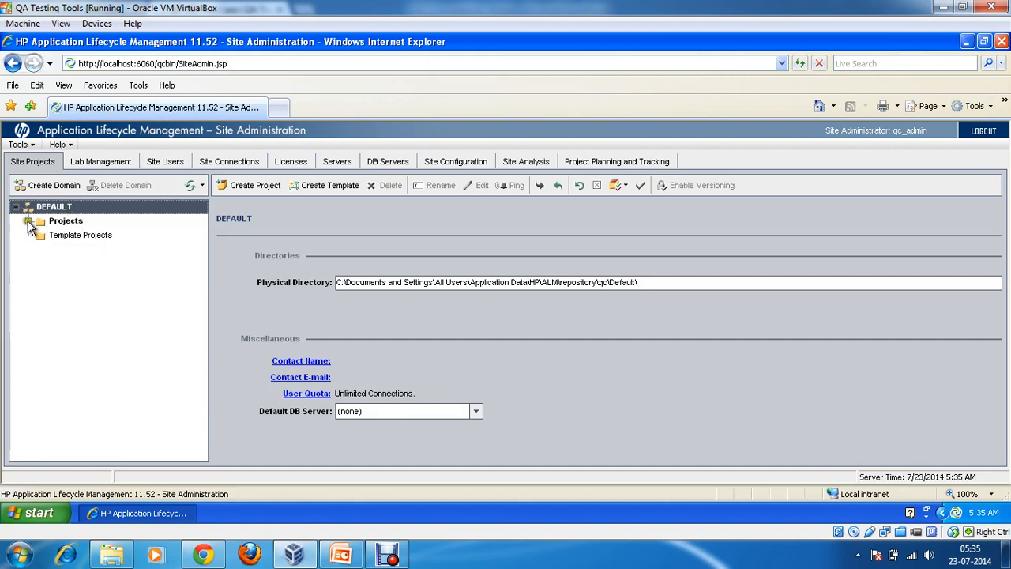
pyautogui.click(67, 220)
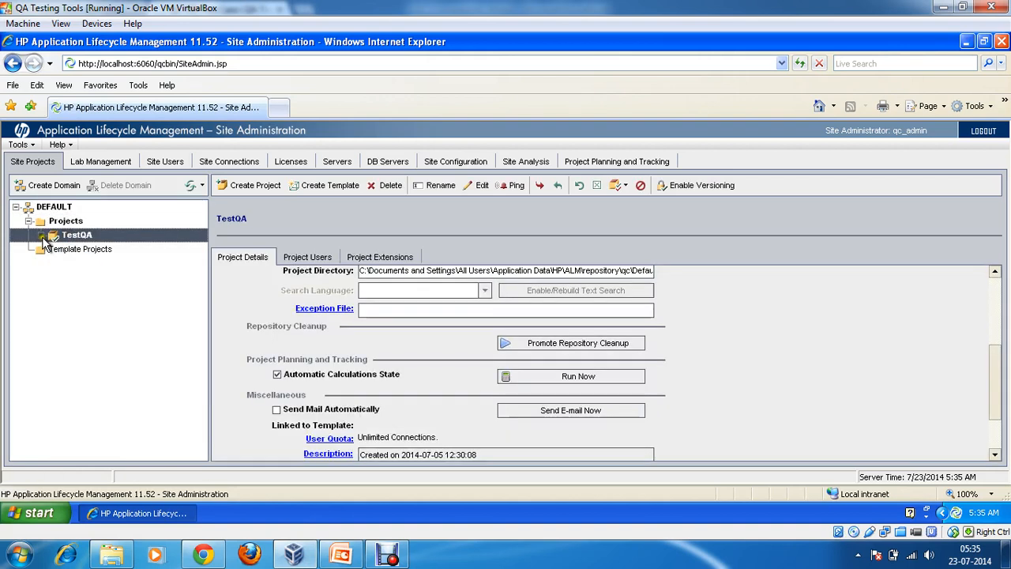
pyautogui.click(65, 220)
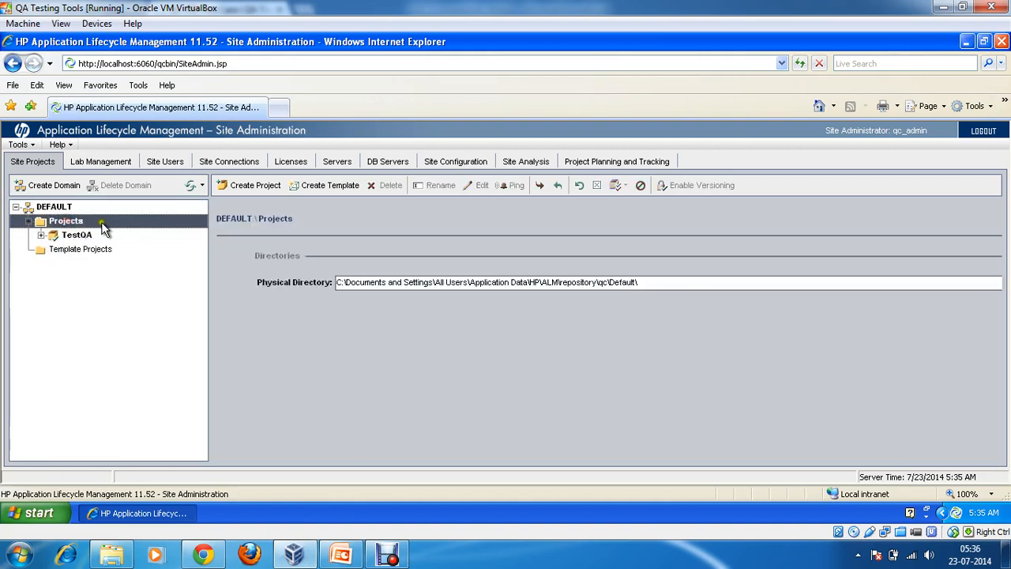
pyautogui.moveTo(123, 257)
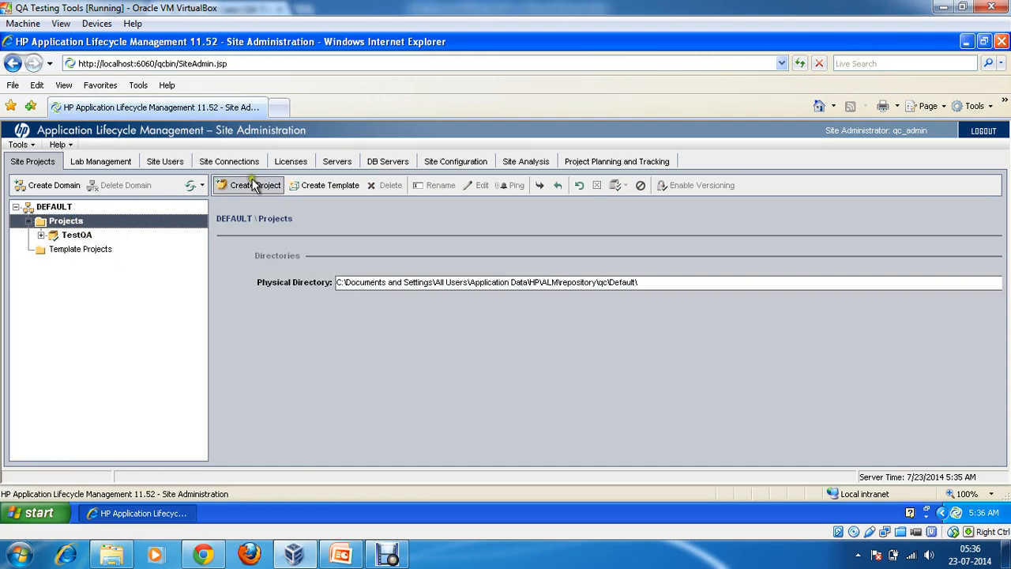
pyautogui.moveTo(253, 185)
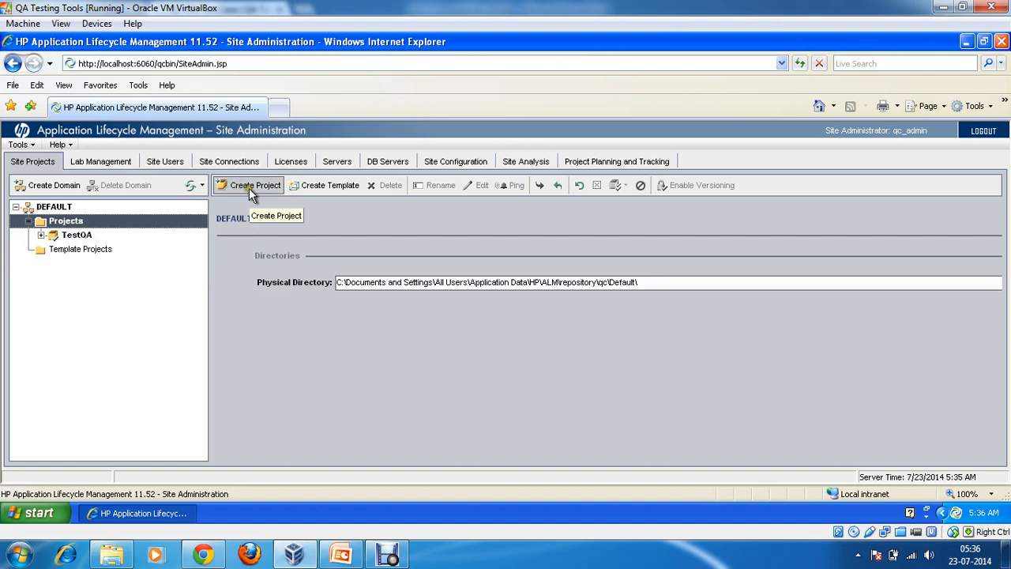
# Create an empty project named Flight_Reservation_System in DEFAULT, dismissing invalid-character warnings.
pyautogui.click(250, 185)
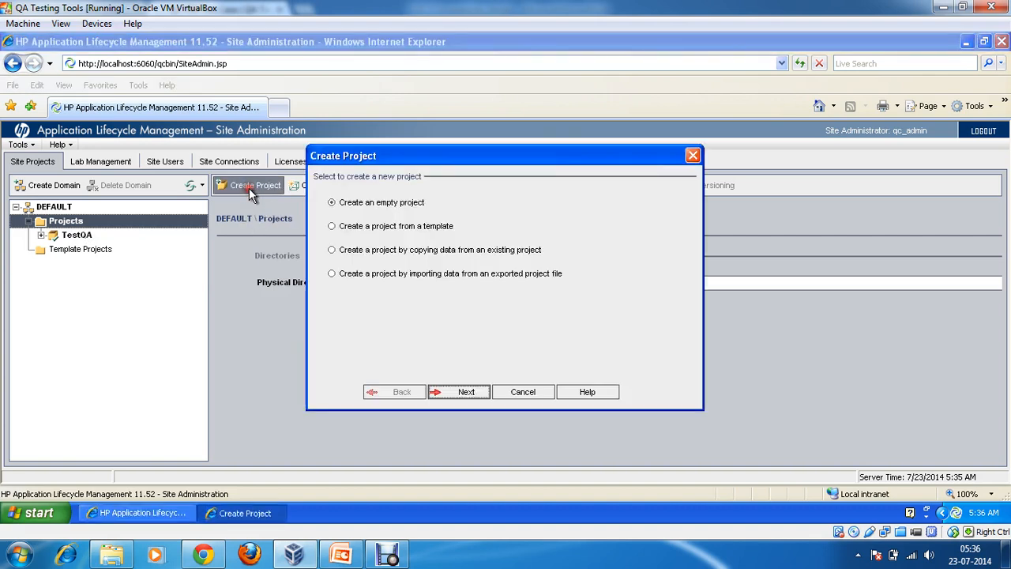
pyautogui.moveTo(356, 340)
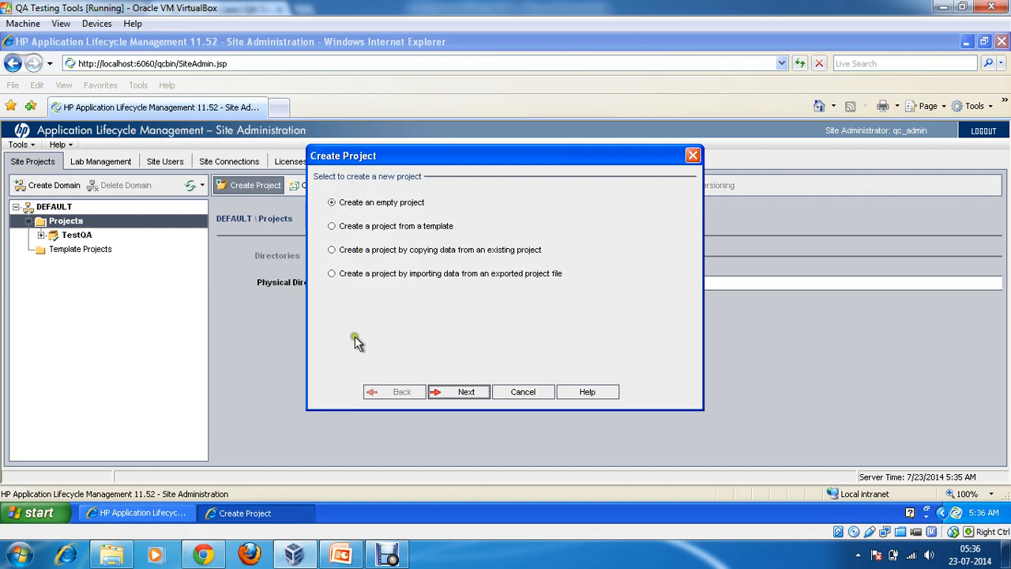
pyautogui.moveTo(387, 276)
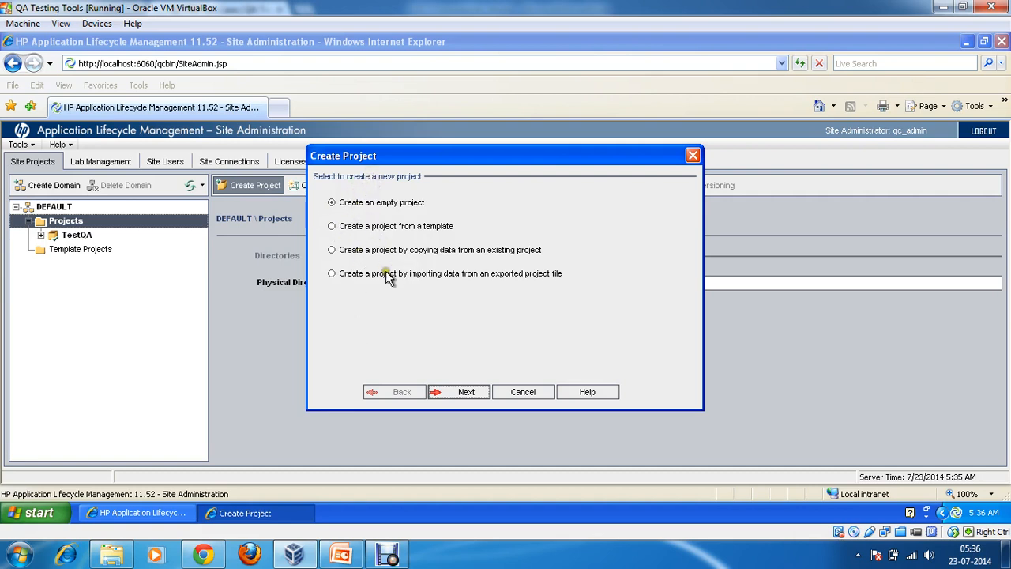
pyautogui.moveTo(376, 241)
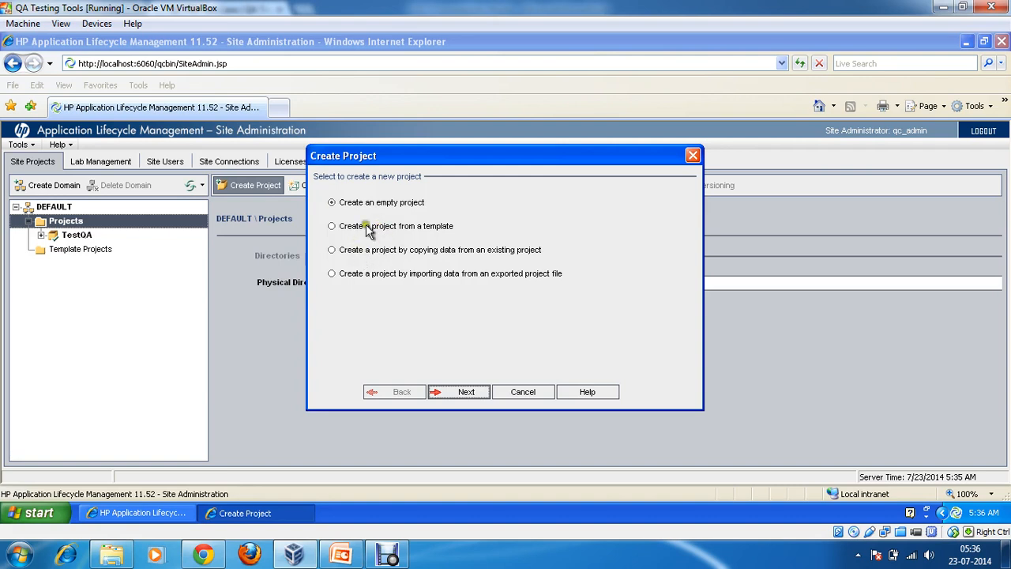
pyautogui.moveTo(376, 227)
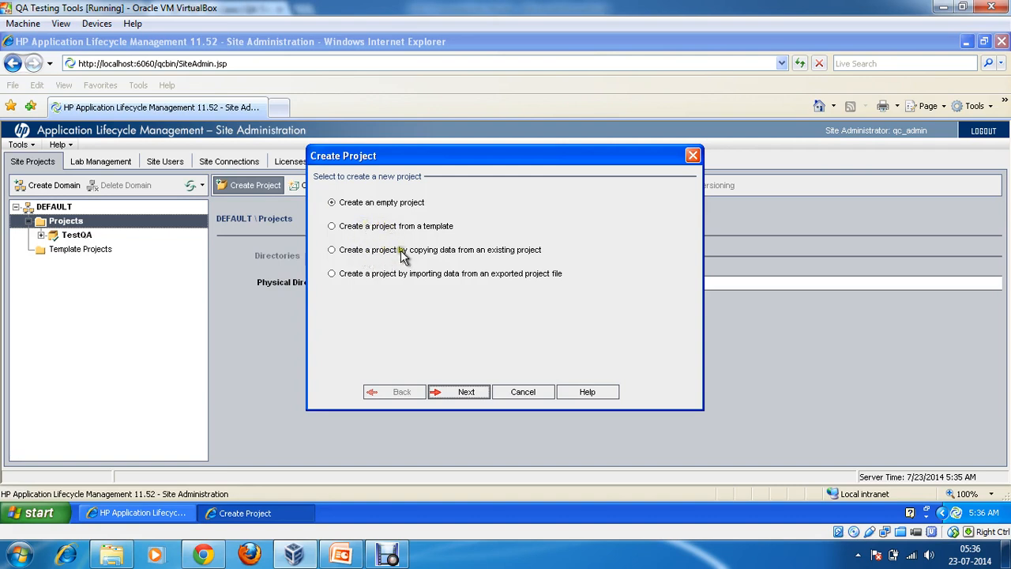
pyautogui.moveTo(528, 274)
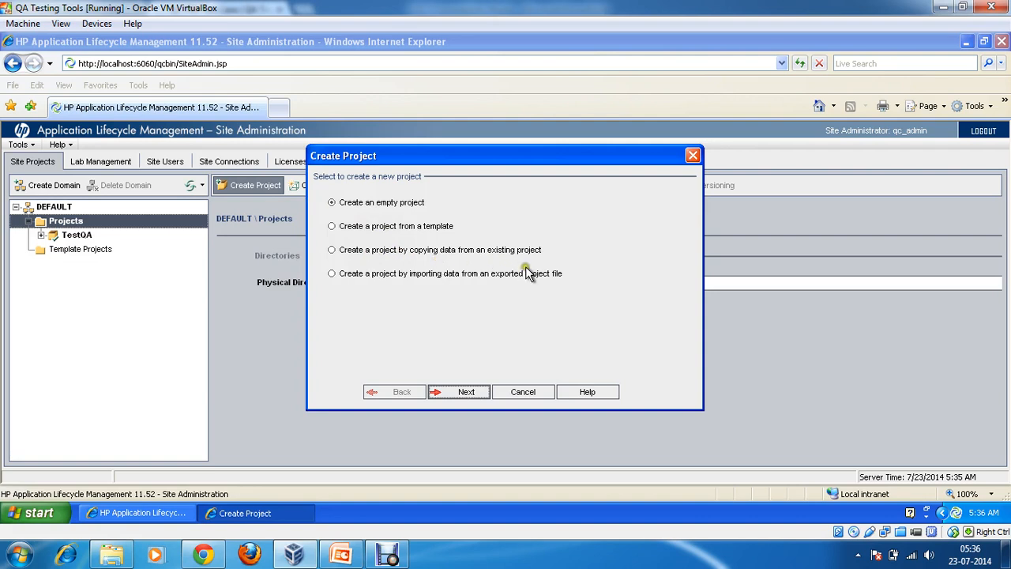
pyautogui.moveTo(496, 269)
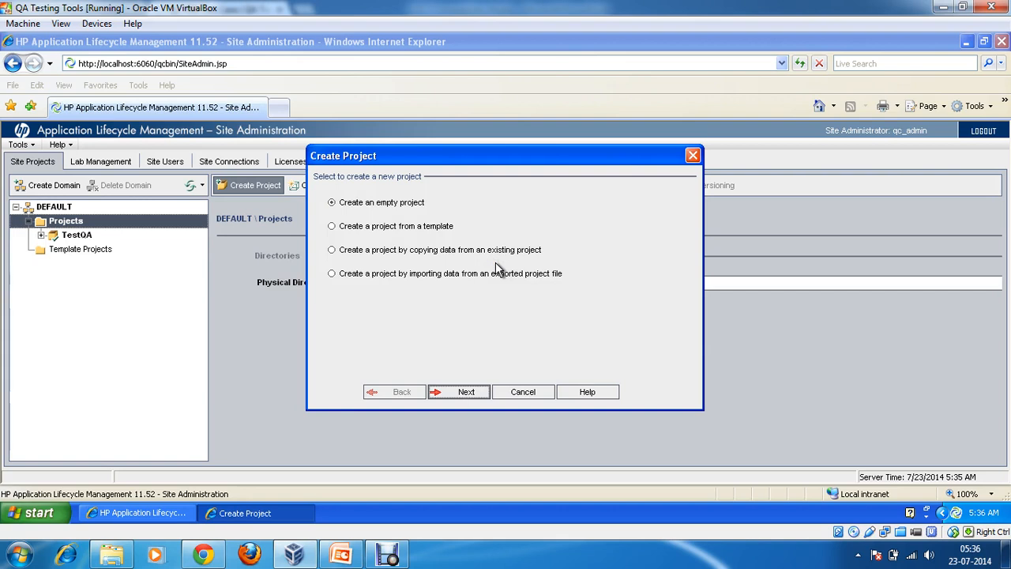
pyautogui.moveTo(449, 330)
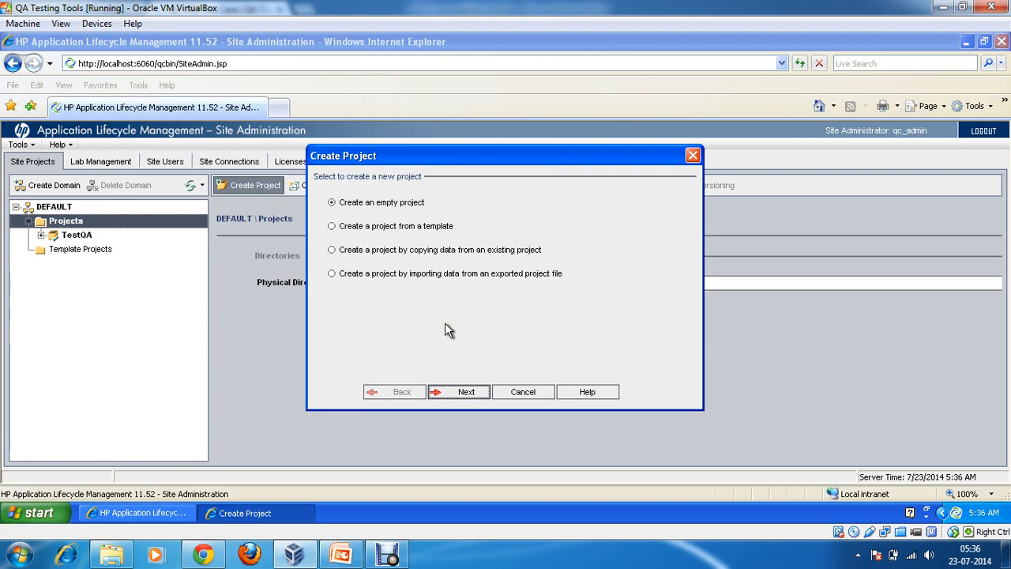
pyautogui.moveTo(484, 444)
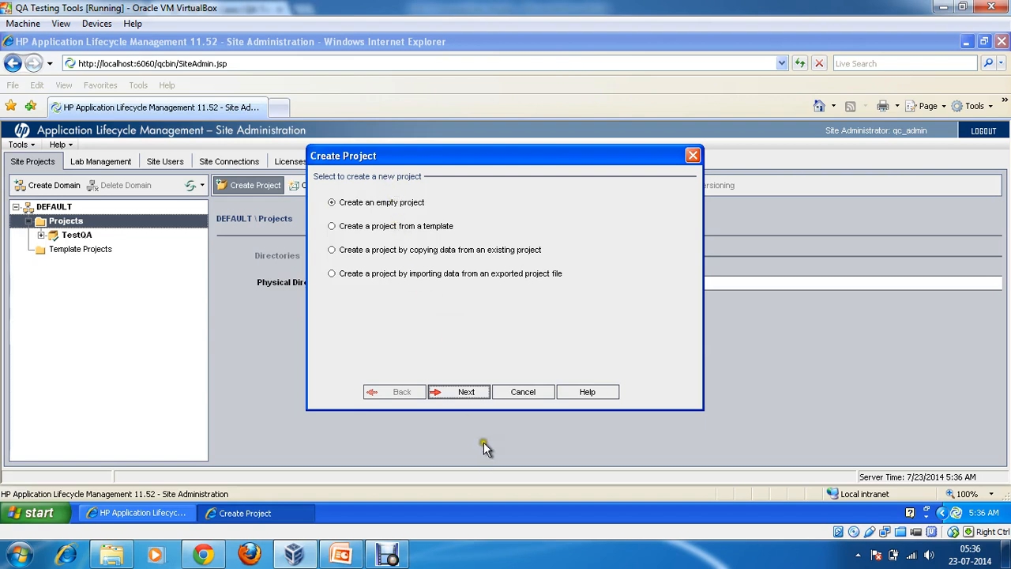
pyautogui.click(465, 392)
pyautogui.write('FLight')
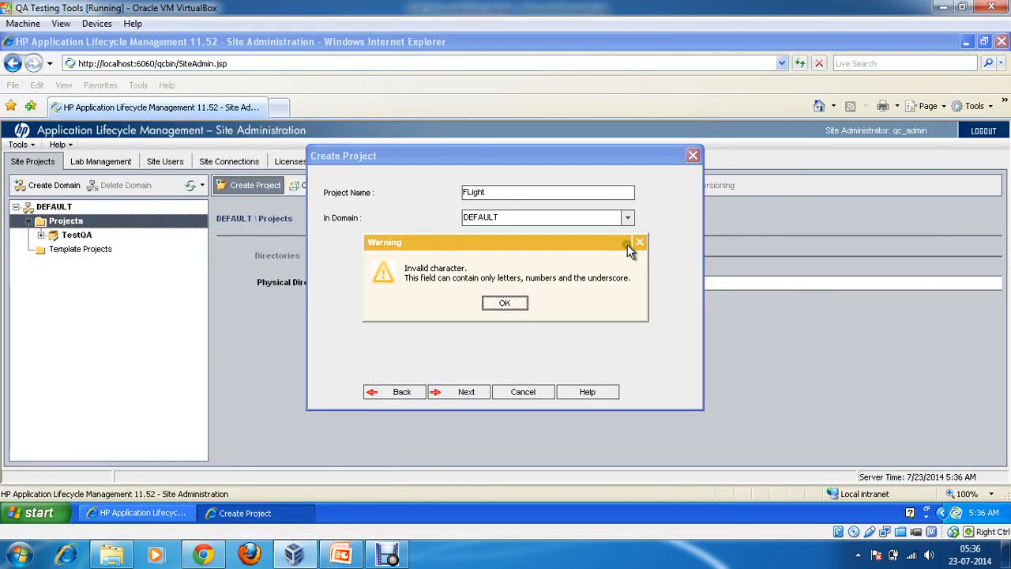
pyautogui.click(505, 303)
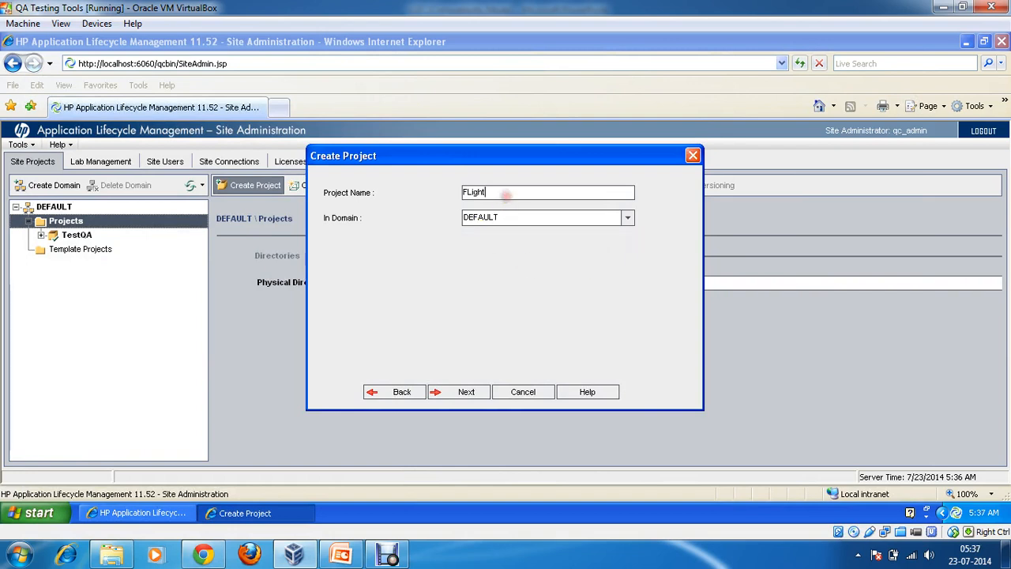
pyautogui.press('BackSpace')
pyautogui.write('l')
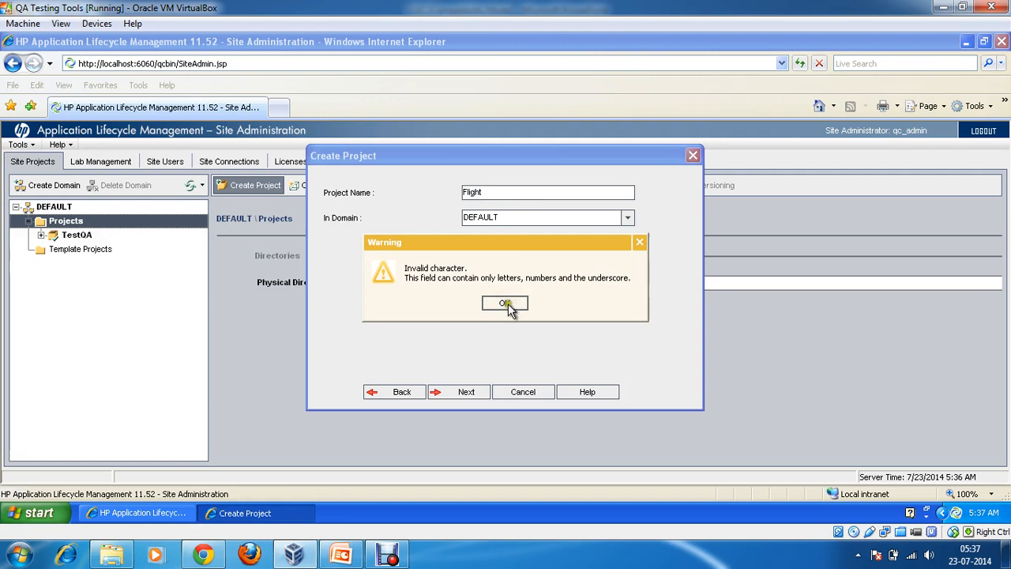
pyautogui.click(505, 304)
pyautogui.write('_Reservat')
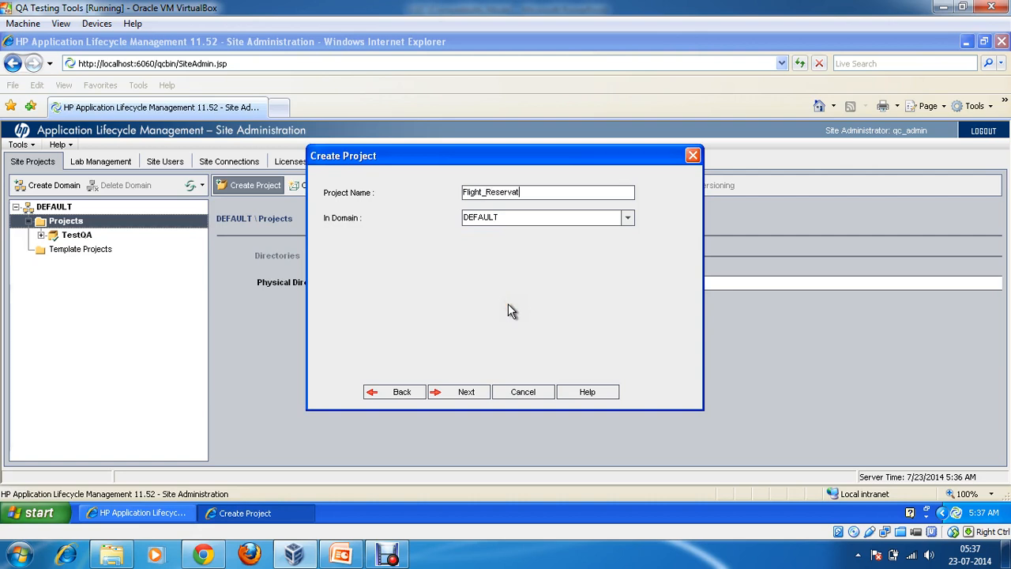
pyautogui.write('ion_S')
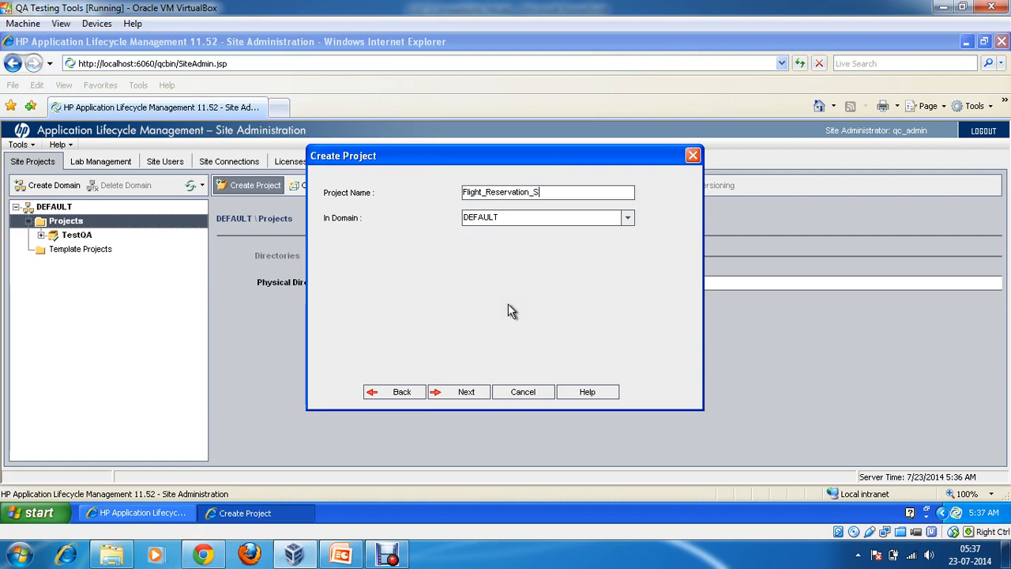
pyautogui.write('ystem')
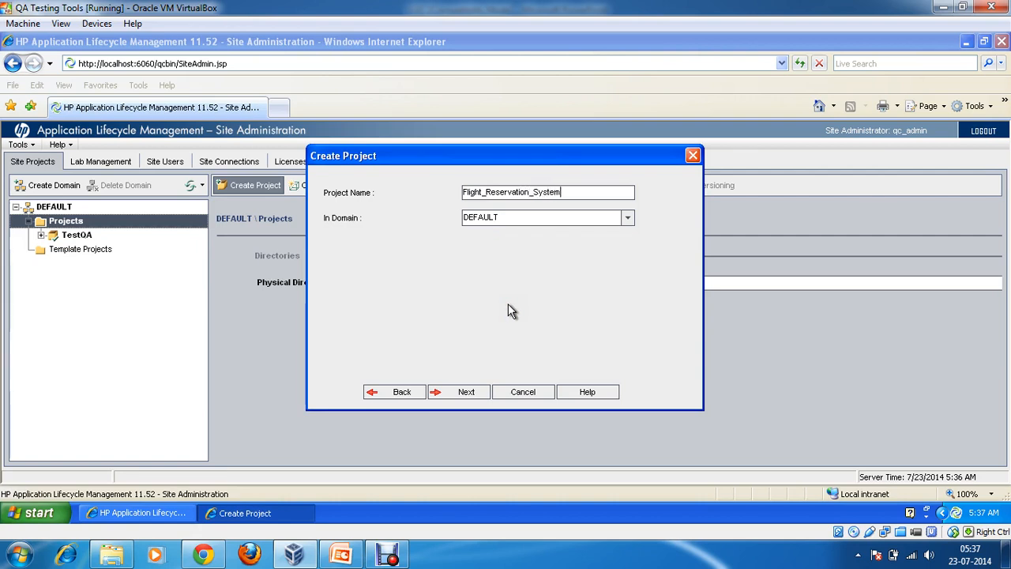
pyautogui.click(627, 217)
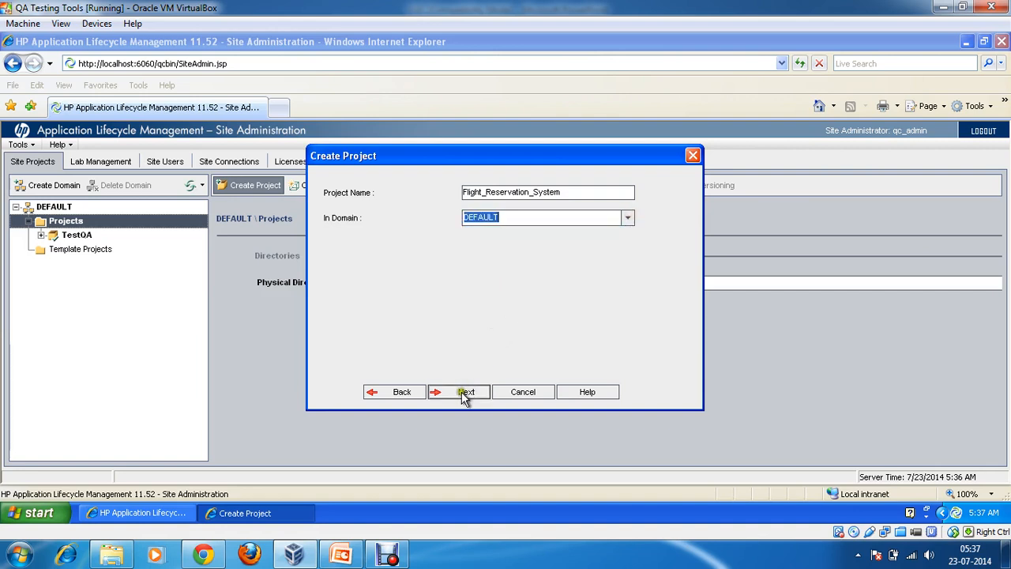
# Select the localhost Oracle database server with the SYSTEM account and continue.
pyautogui.click(465, 391)
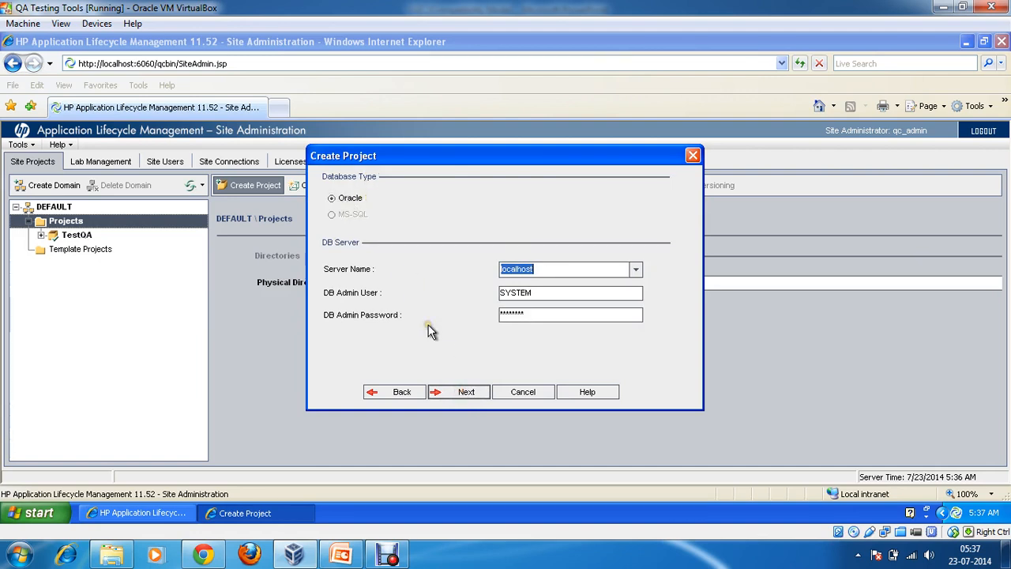
pyautogui.moveTo(555, 271)
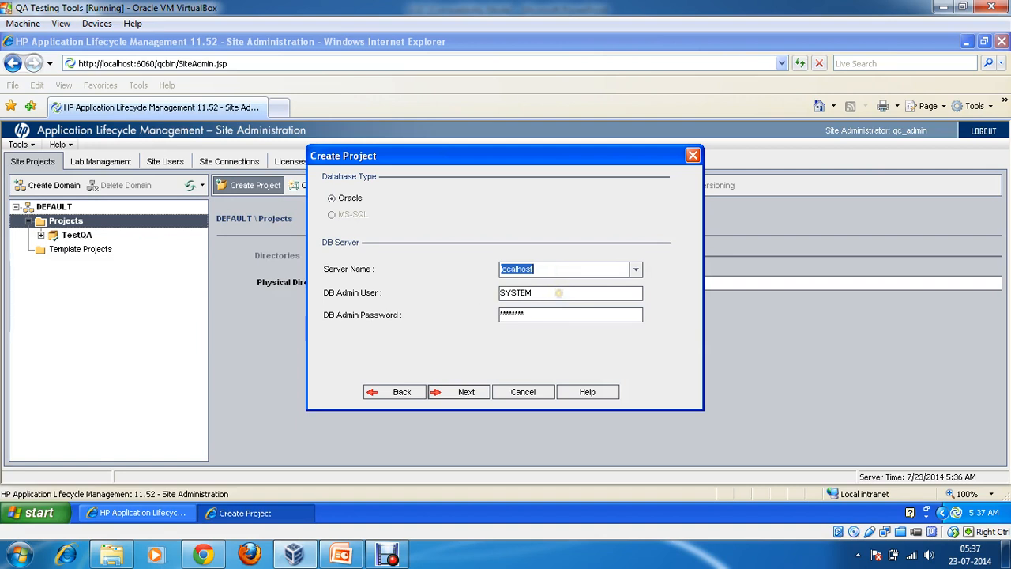
pyautogui.moveTo(353, 317)
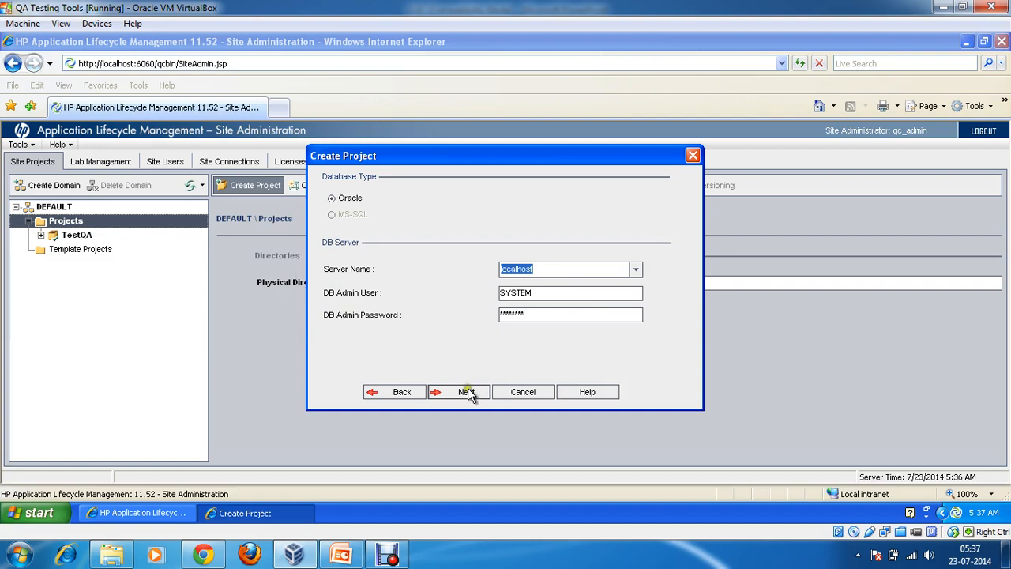
pyautogui.moveTo(565, 273)
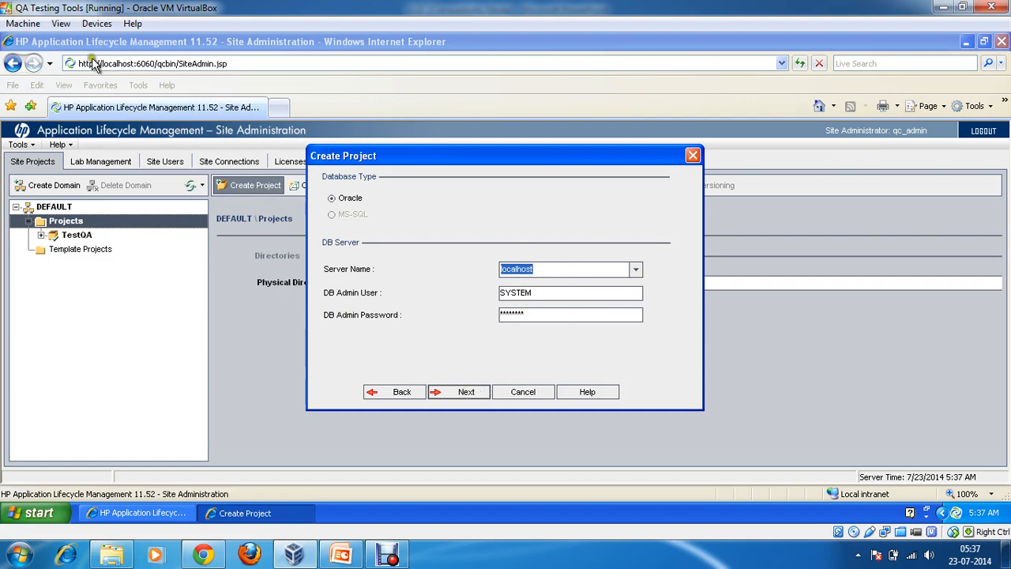
pyautogui.click(636, 268)
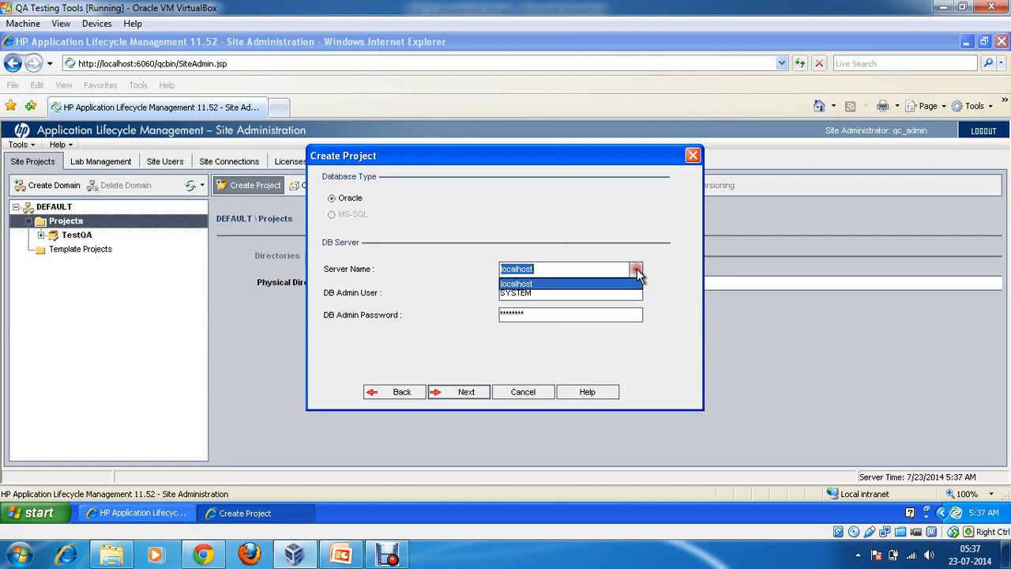
pyautogui.click(465, 392)
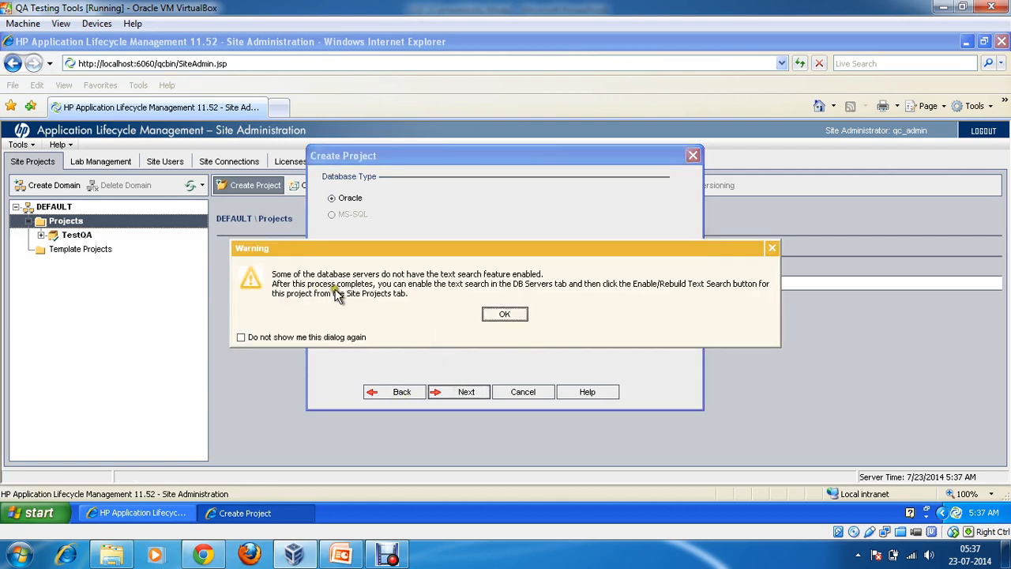
pyautogui.moveTo(383, 323)
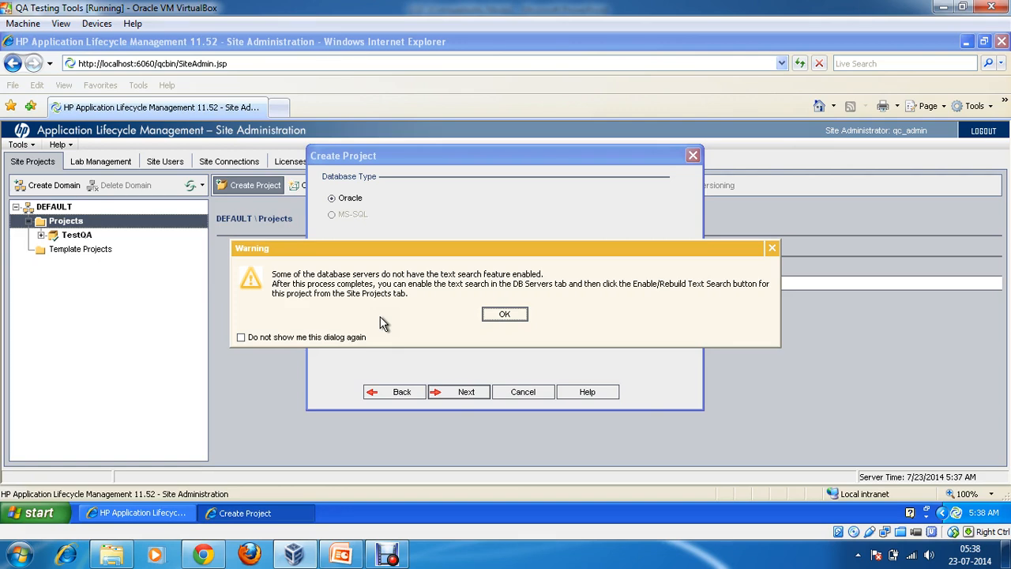
# Dismiss the text-search warning, keep USERS and TEMP tablespaces, and skip project administrators.
pyautogui.click(504, 314)
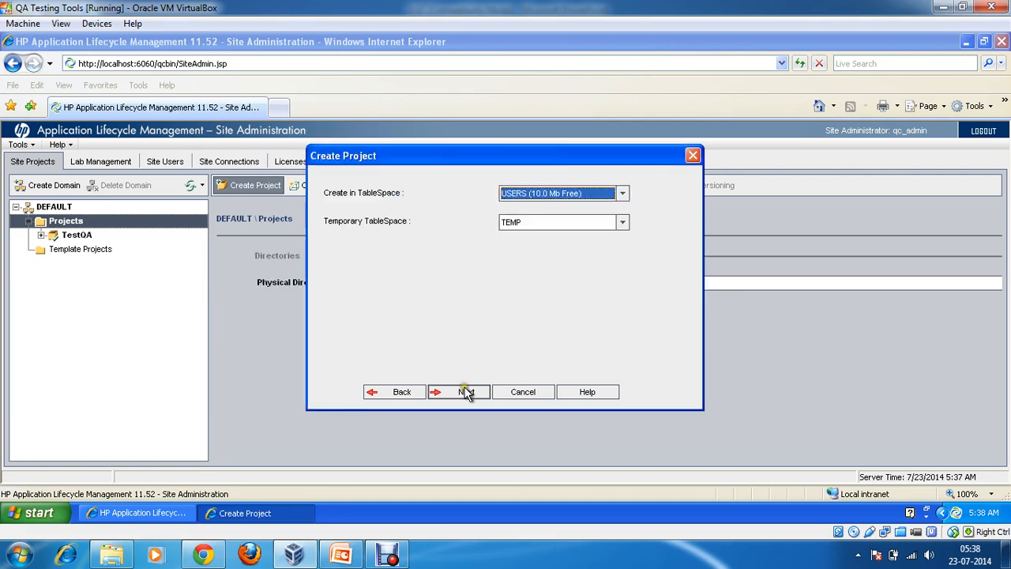
pyautogui.click(458, 391)
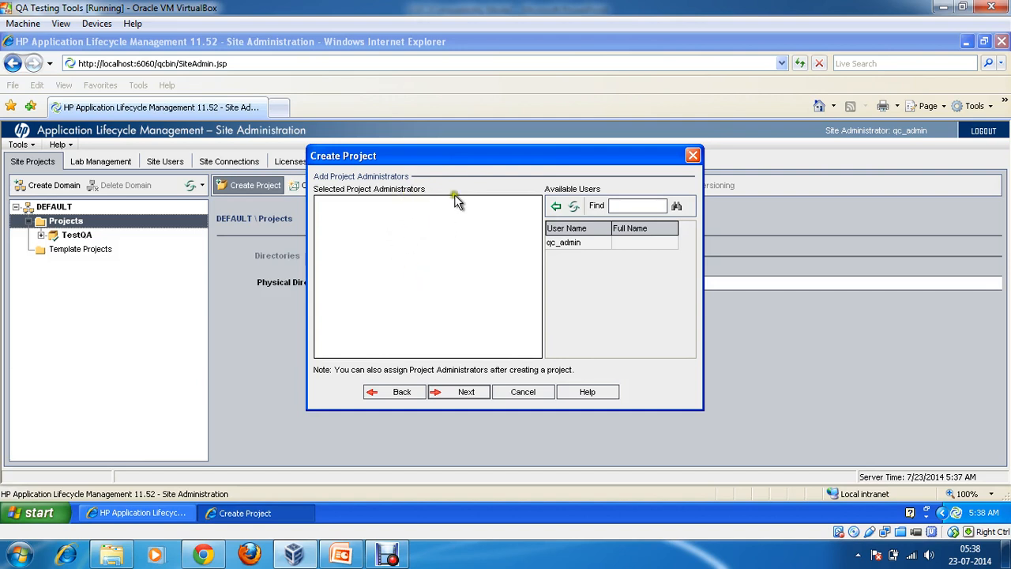
pyautogui.moveTo(383, 237)
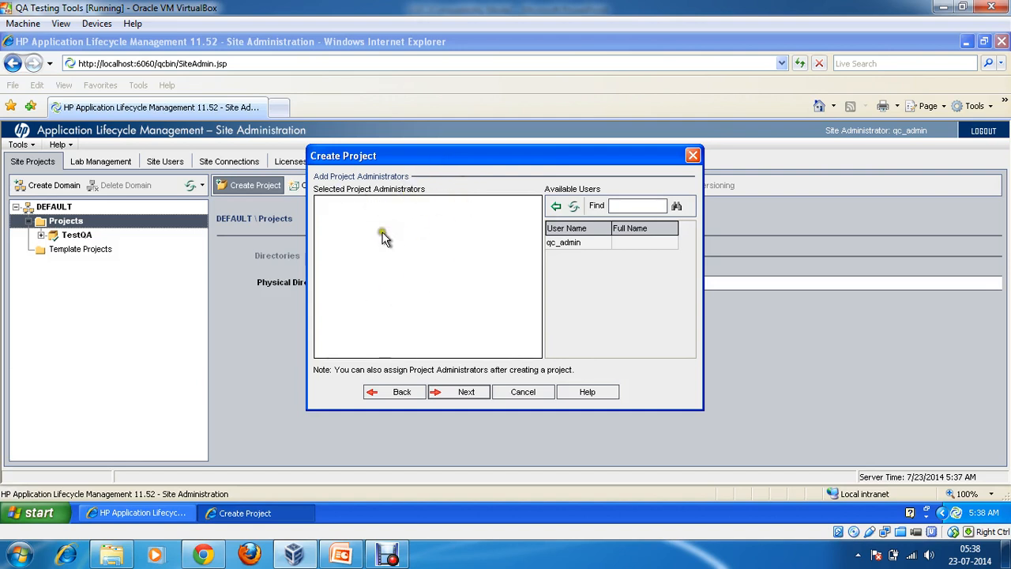
pyautogui.moveTo(404, 229)
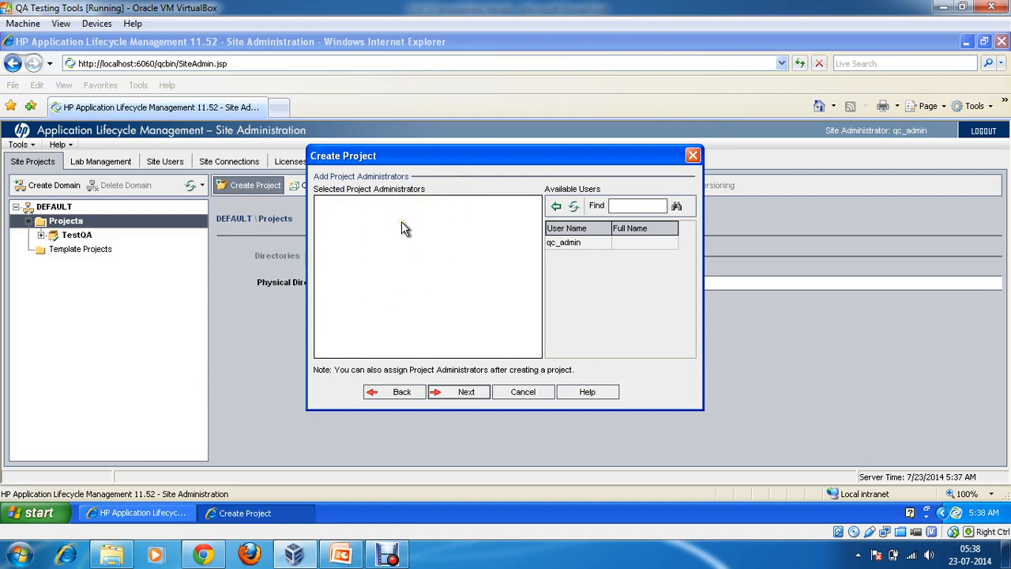
pyautogui.moveTo(404, 235)
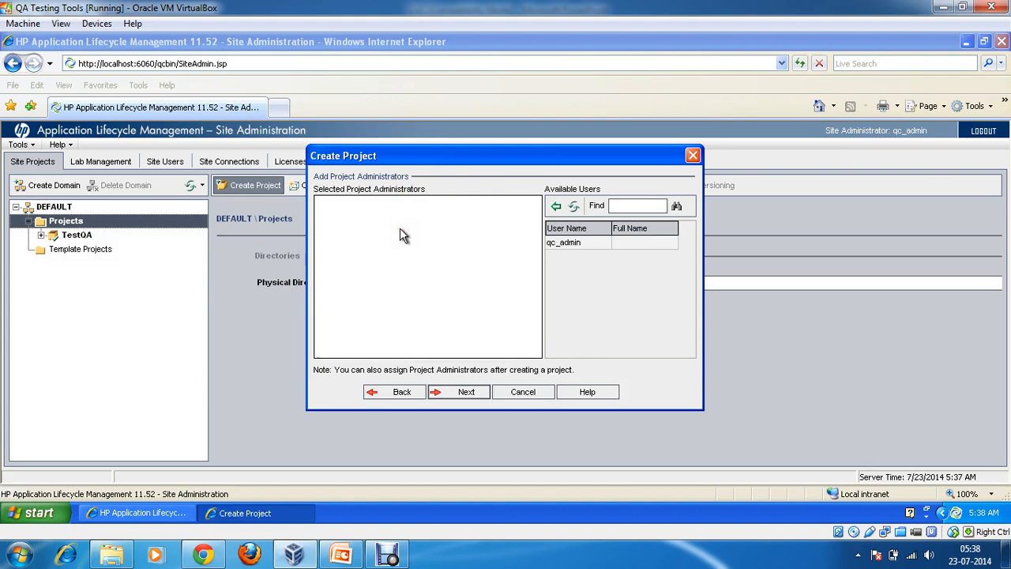
pyautogui.moveTo(473, 353)
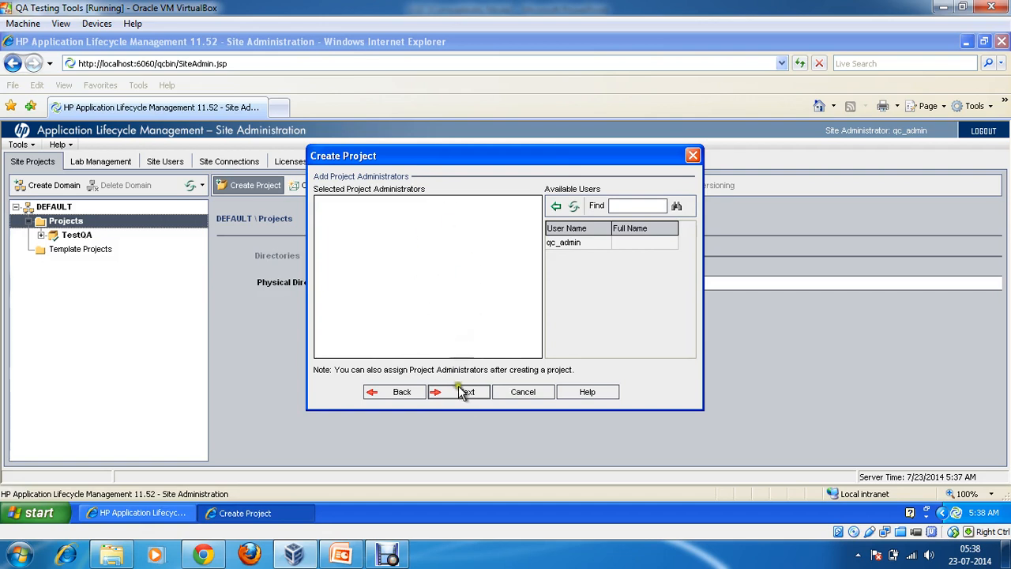
pyautogui.moveTo(466, 392)
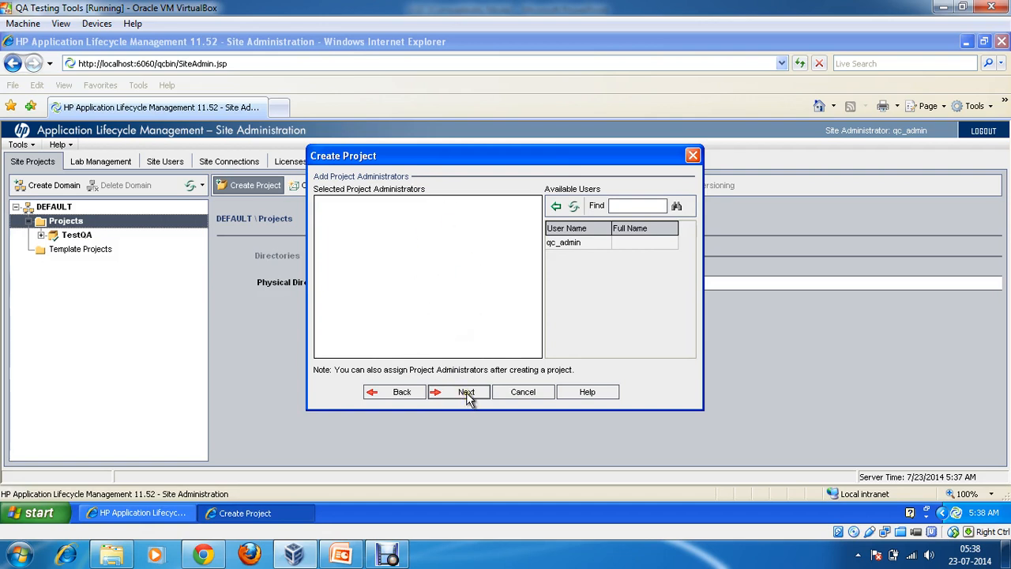
pyautogui.click(461, 392)
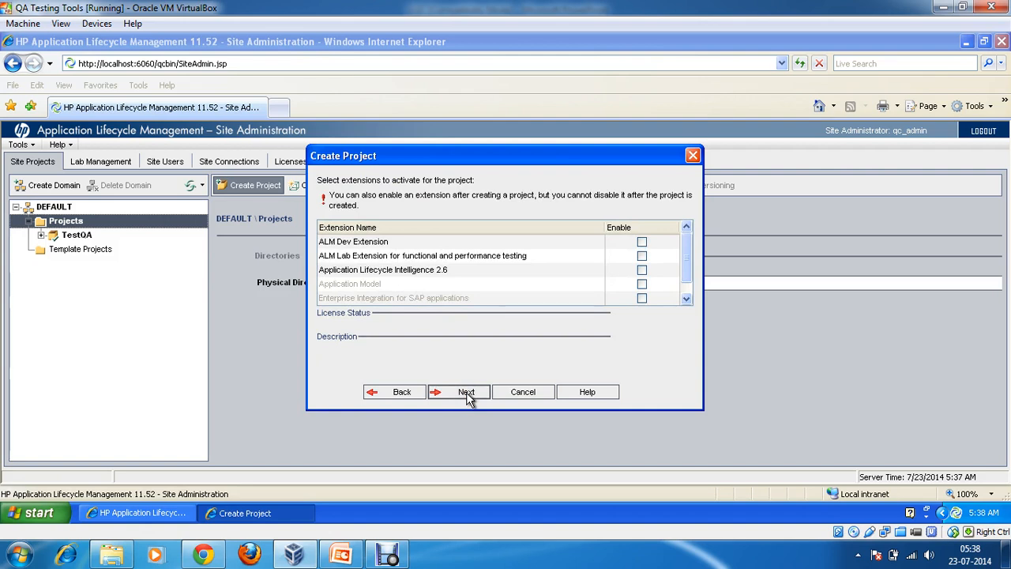
# Skip extensions, review the summary, and create the Flight_Reservation_System Oracle project on localhost.
pyautogui.click(465, 391)
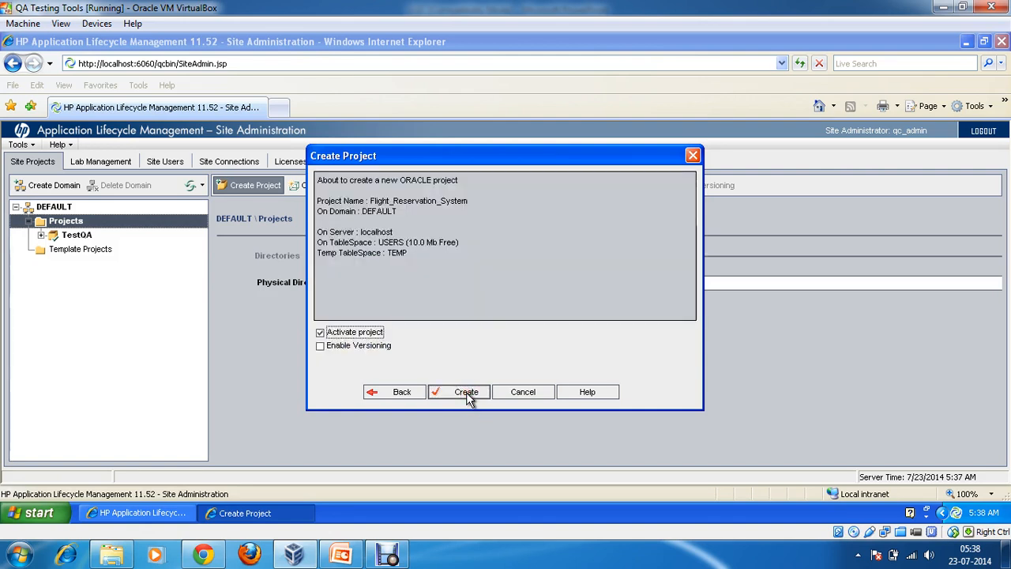
pyautogui.moveTo(325, 184)
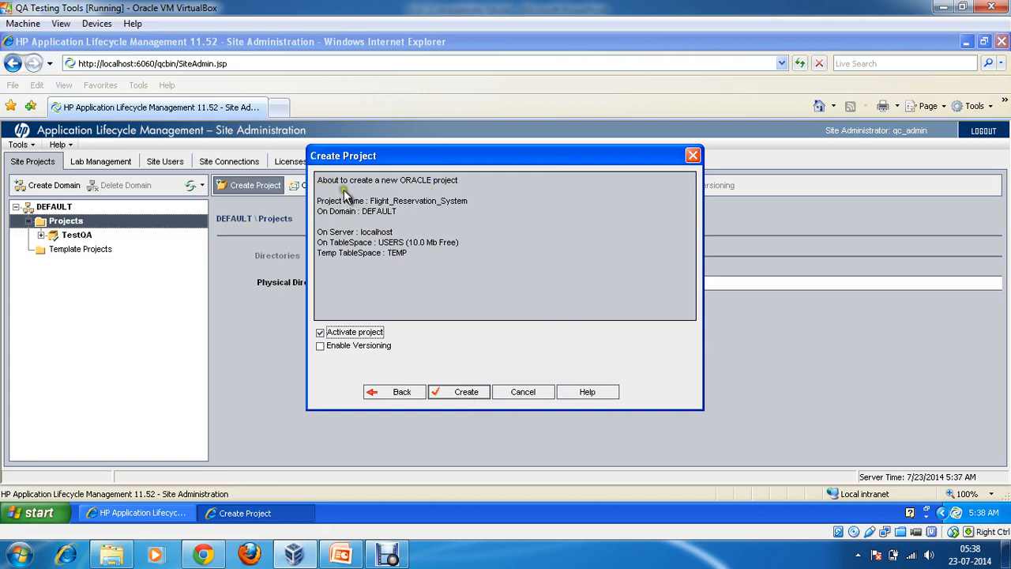
pyautogui.moveTo(446, 188)
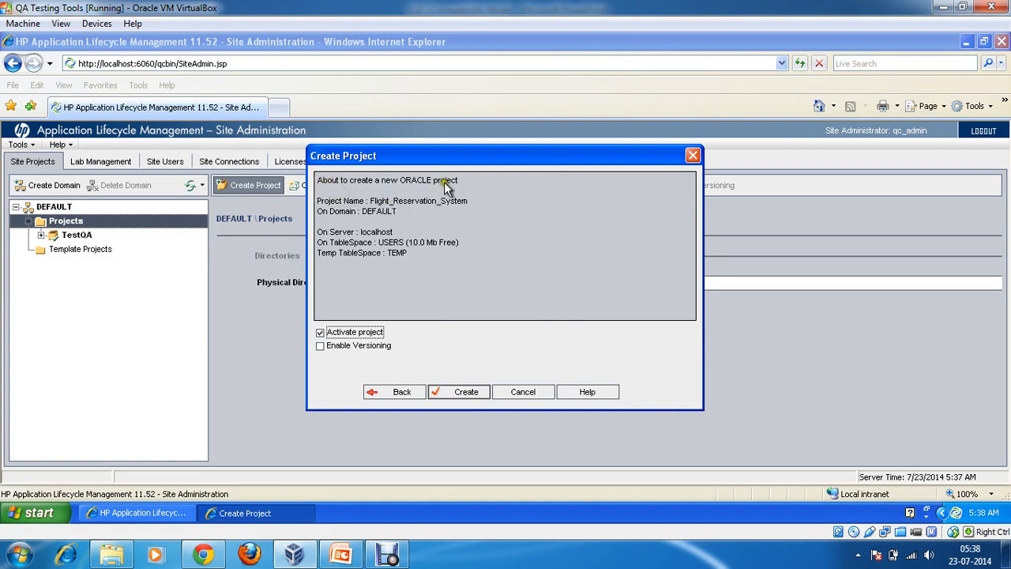
pyautogui.moveTo(360, 237)
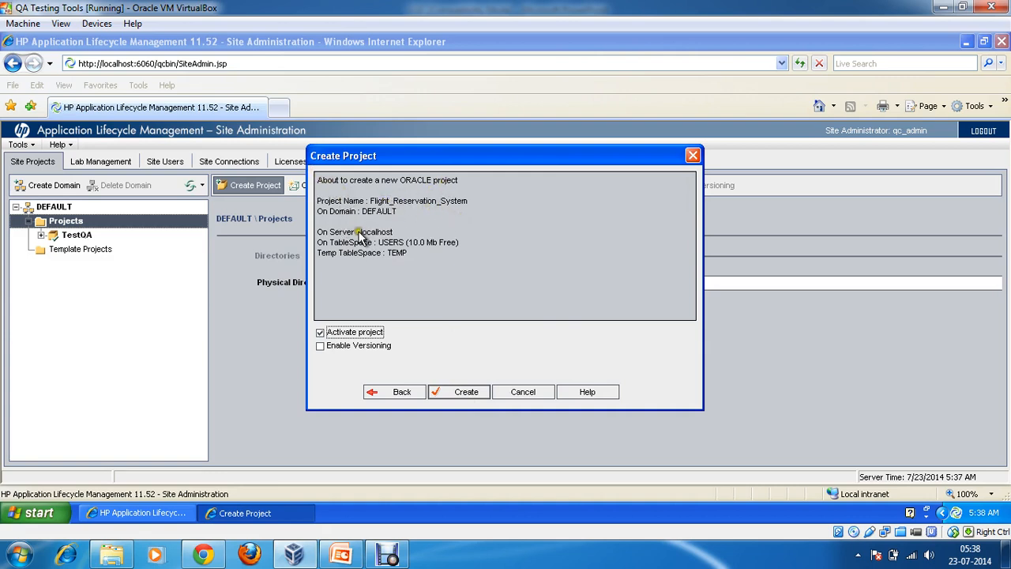
pyautogui.moveTo(391, 261)
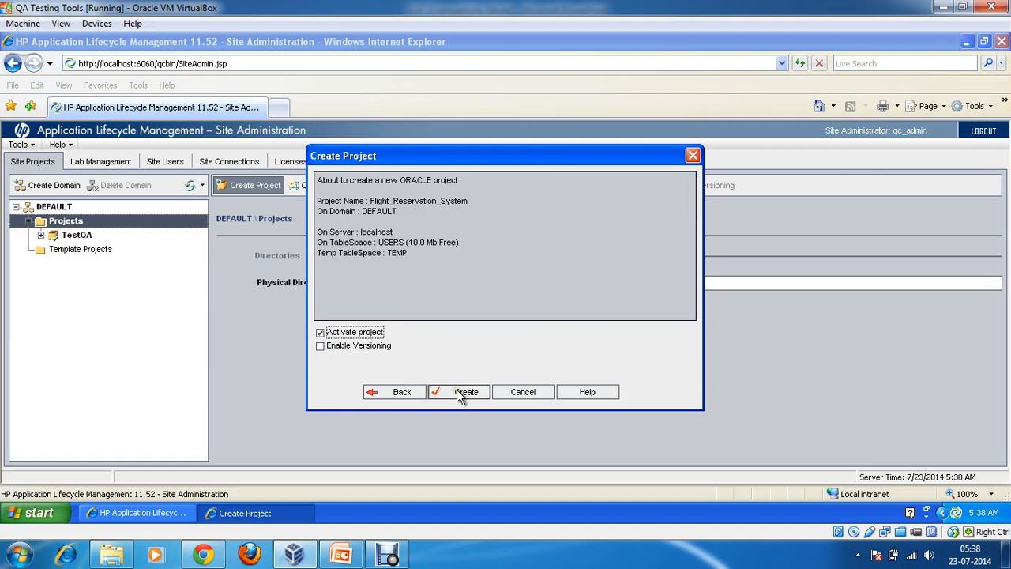
pyautogui.click(466, 392)
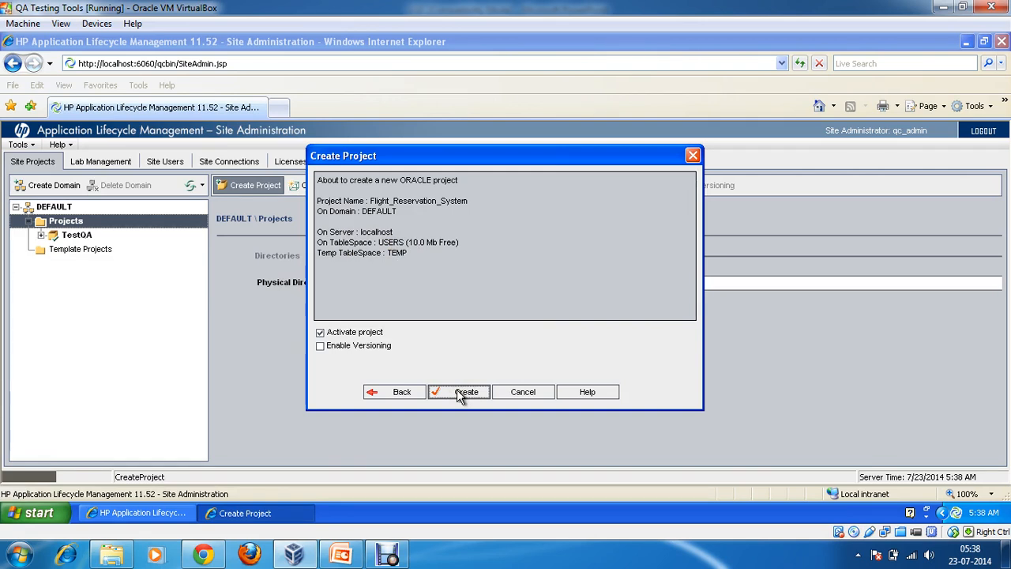
pyautogui.click(465, 392)
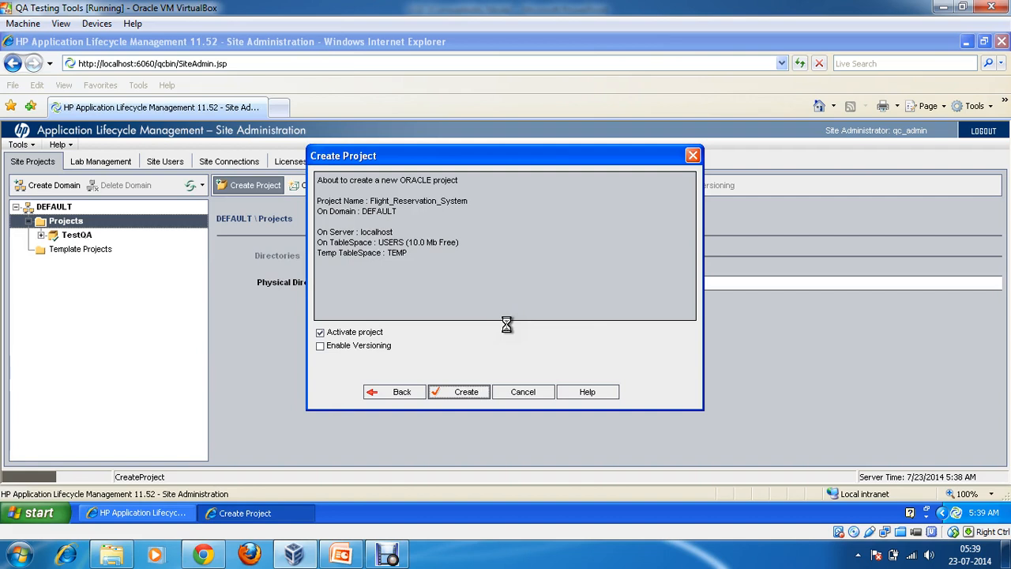
pyautogui.click(465, 391)
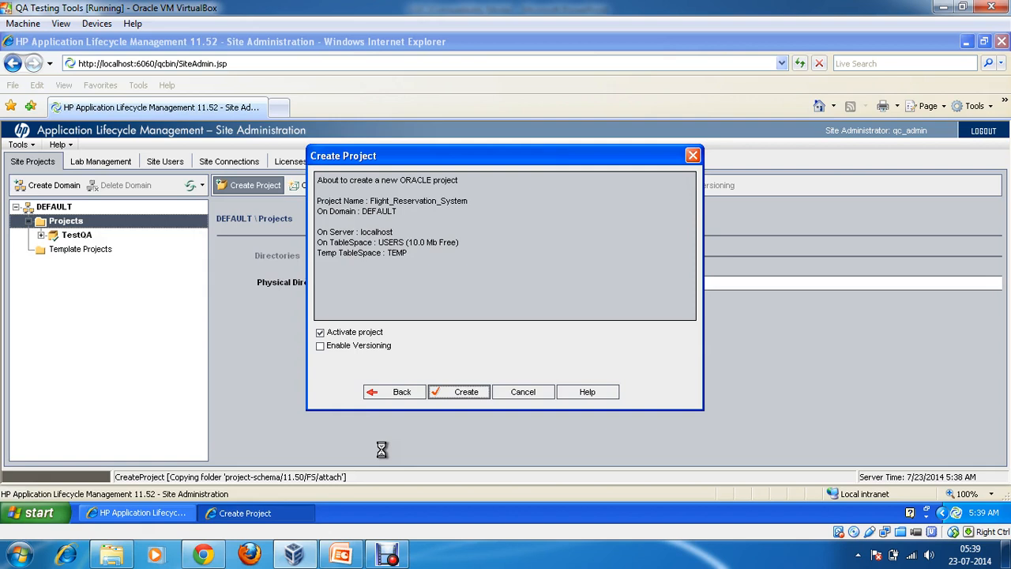
# Dismiss the project-created-successfully message to show Flight_Reservation_System's project database details.
pyautogui.click(458, 391)
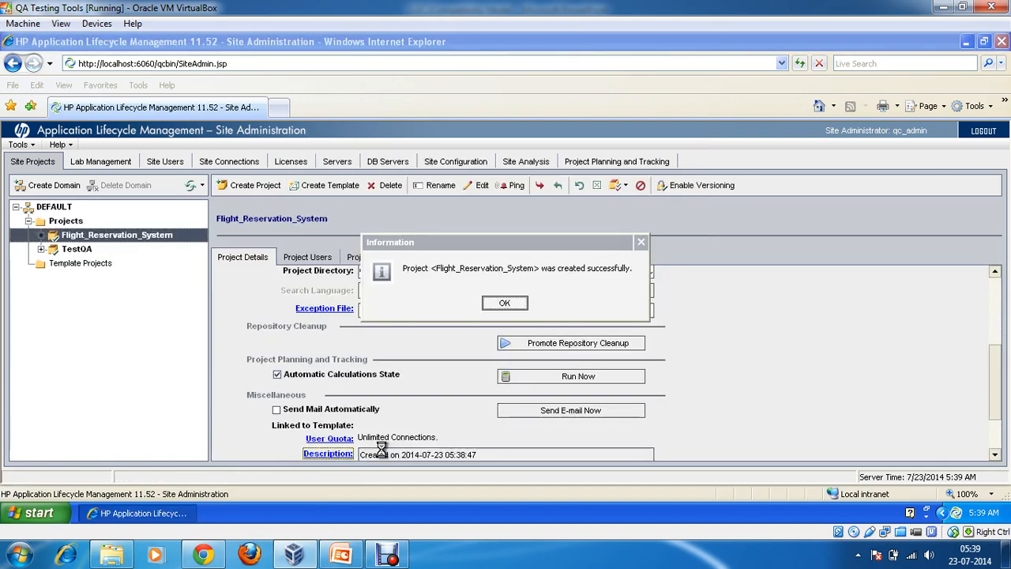
pyautogui.moveTo(442, 267)
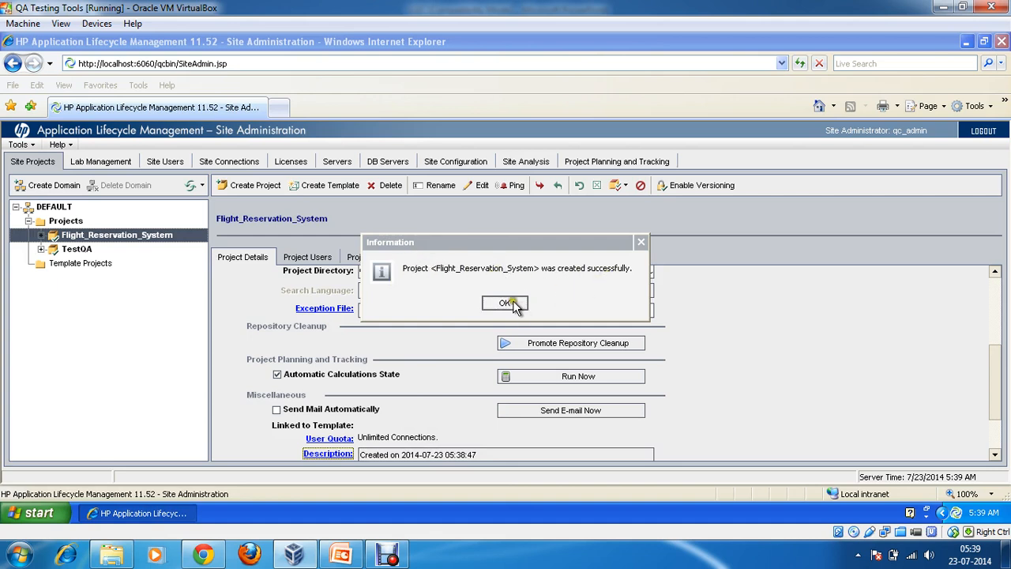
pyautogui.click(505, 303)
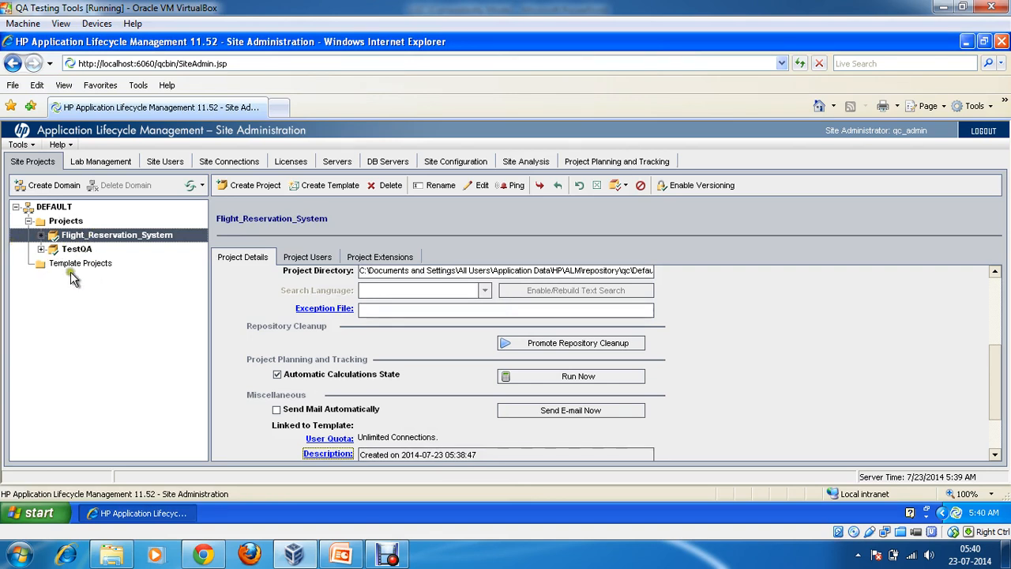
pyautogui.moveTo(113, 284)
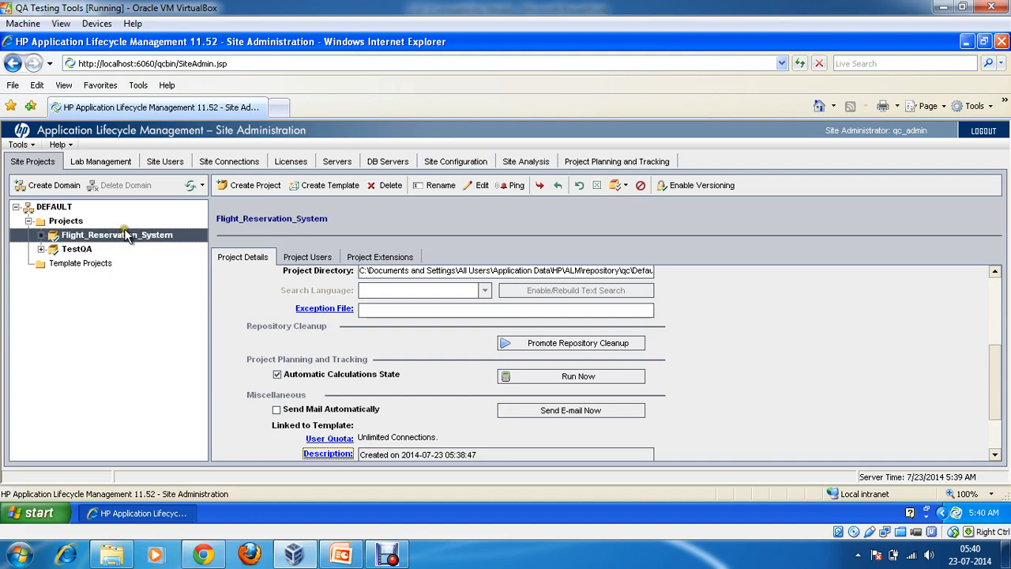
pyautogui.moveTo(946, 363)
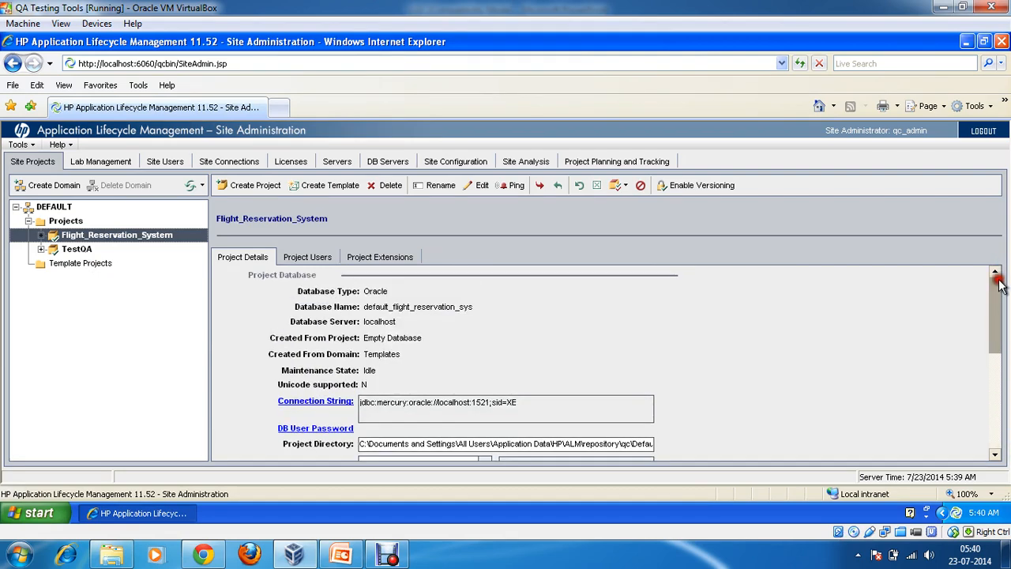
pyautogui.moveTo(827, 328)
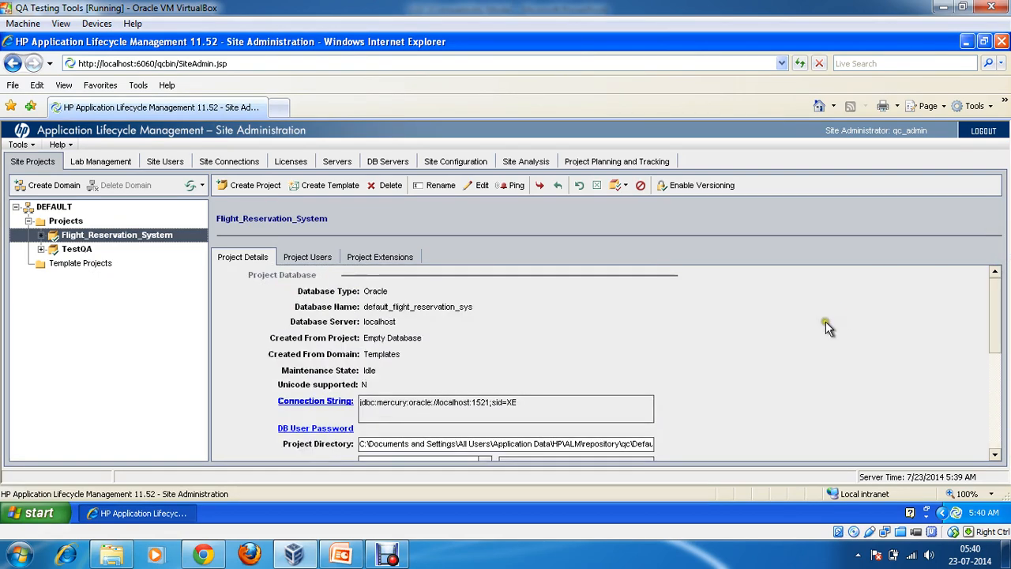
pyautogui.moveTo(616, 553)
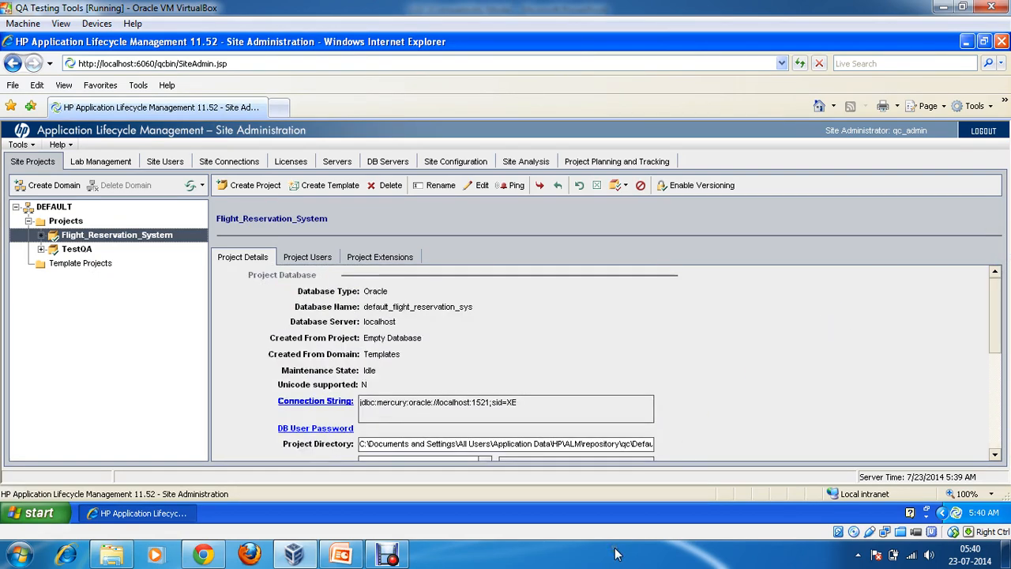
pyautogui.moveTo(702, 375)
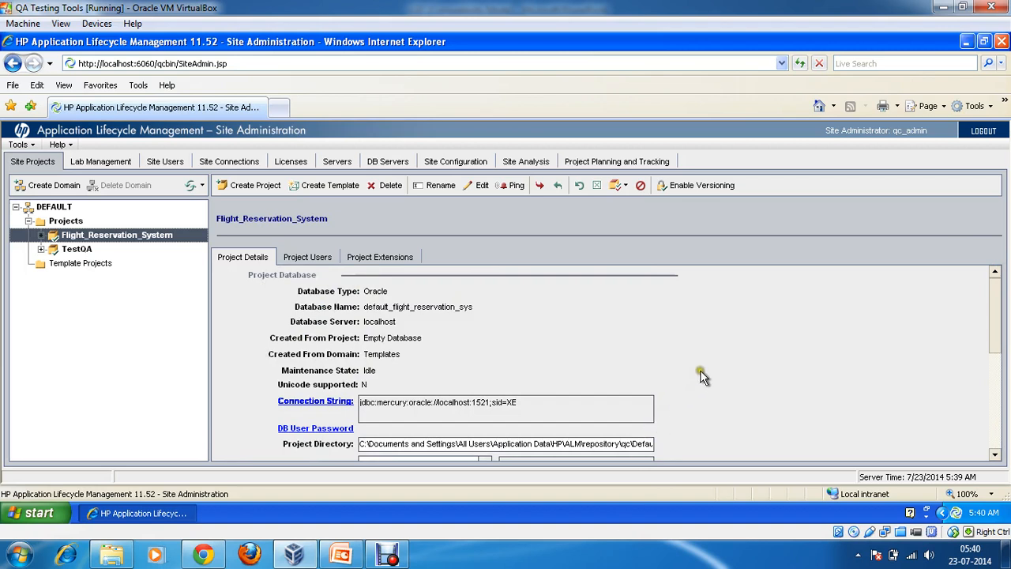